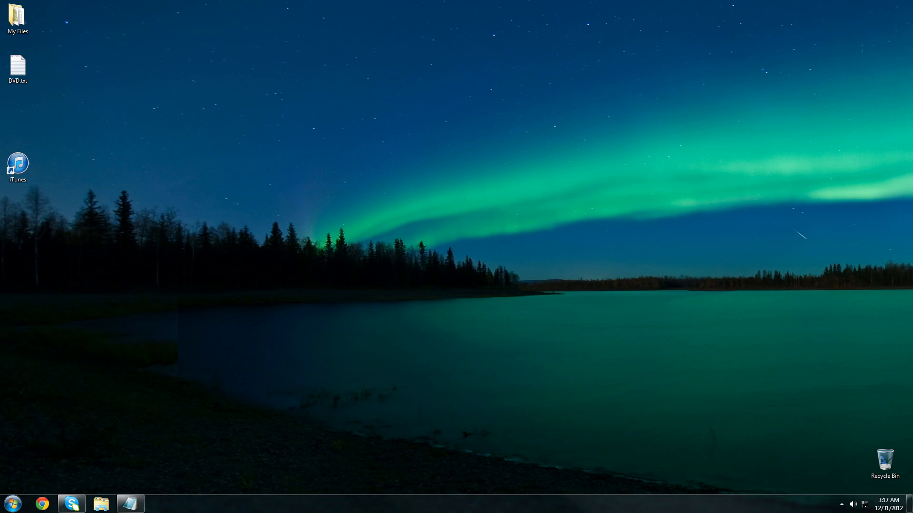
mouse_move(154, 500)
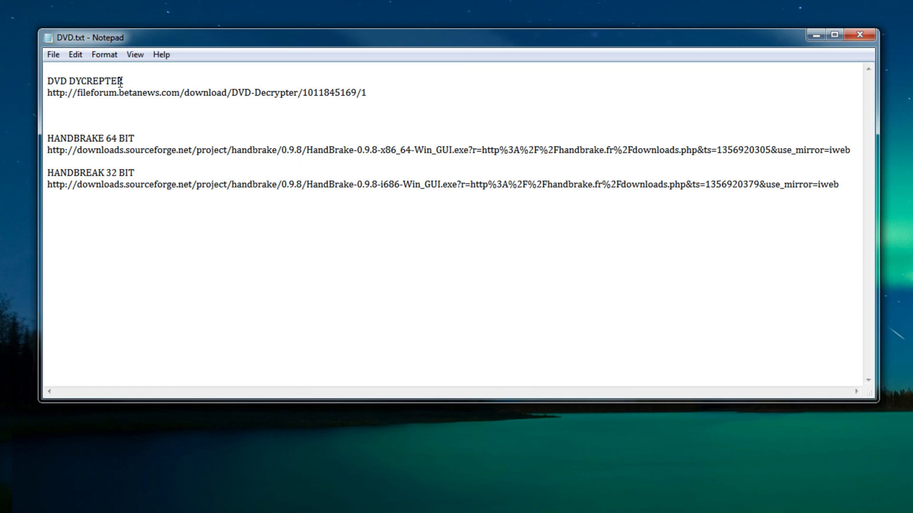
- Open DVD.txt from the desktop and select the DVD Decrypter download link
triple_click(84, 79)
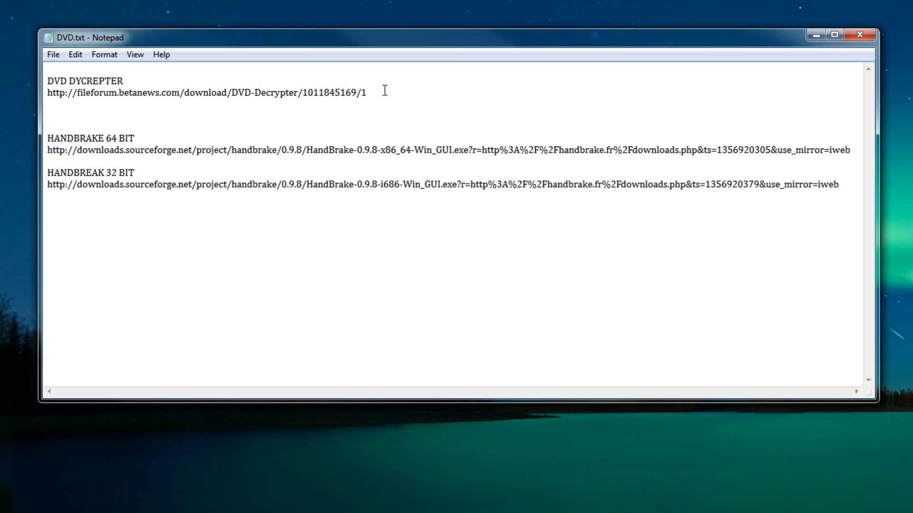
drag(46, 92, 367, 93)
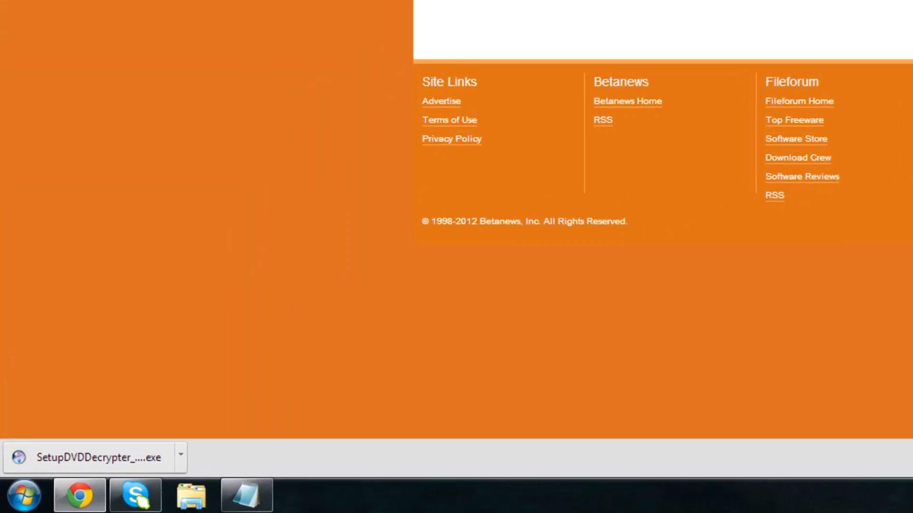
mouse_move(66, 474)
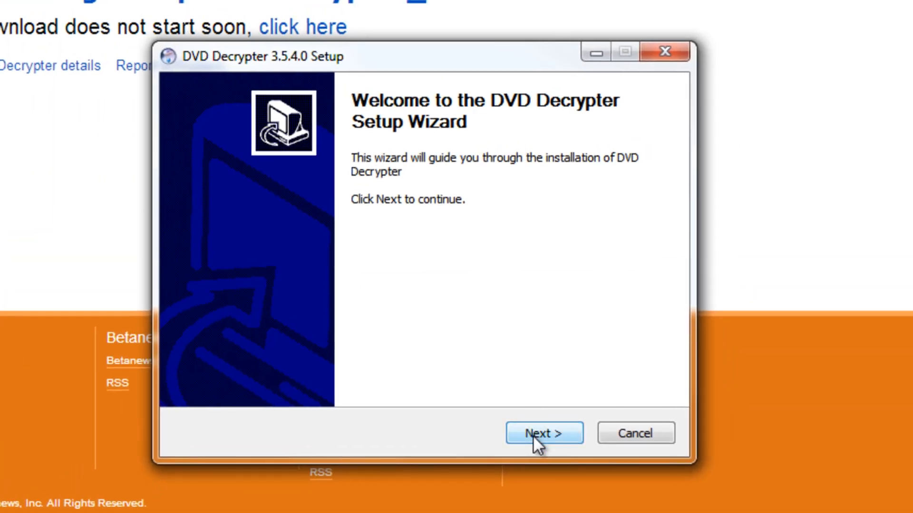
- Install DVD Decrypter to the default folder without Quick Launch icon, update checks or launching it, then finish
click(543, 433)
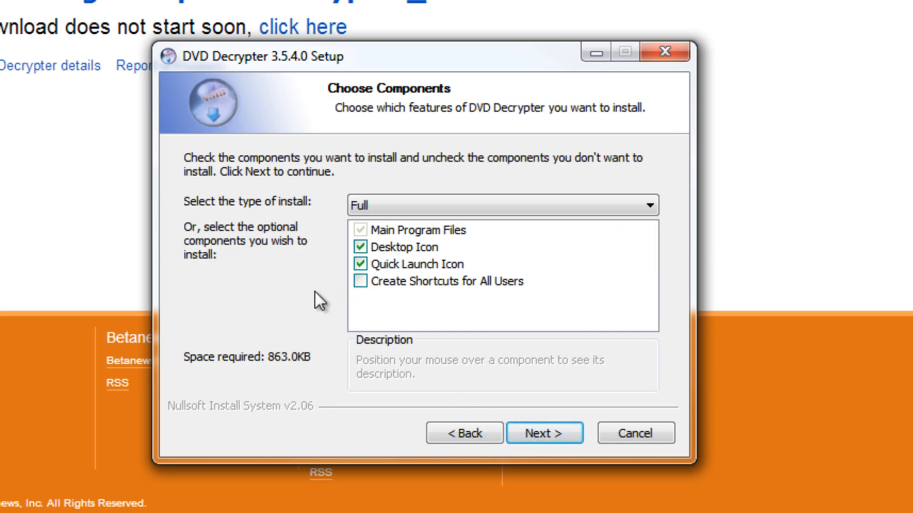
mouse_move(360, 275)
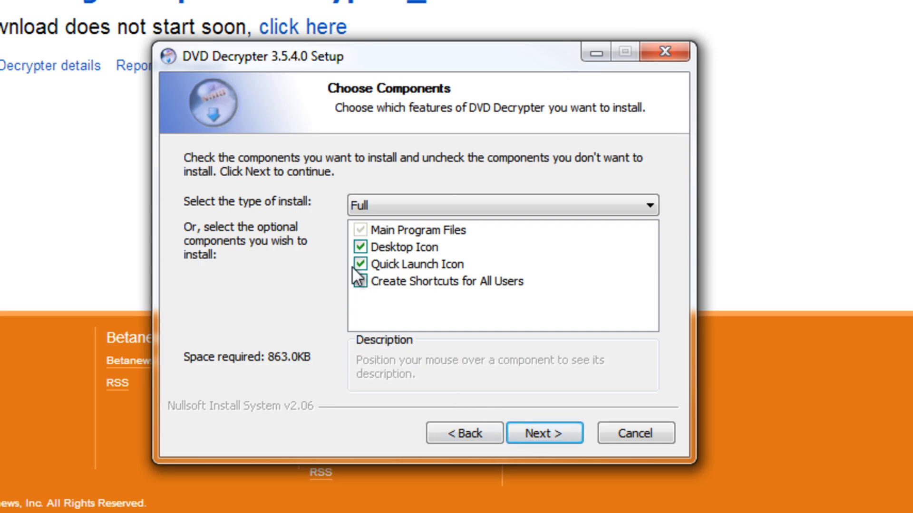
click(359, 264)
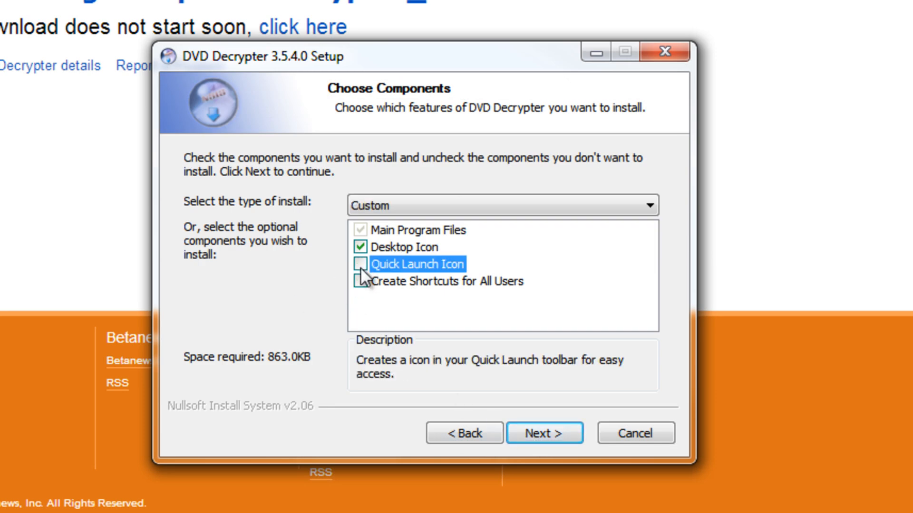
click(544, 434)
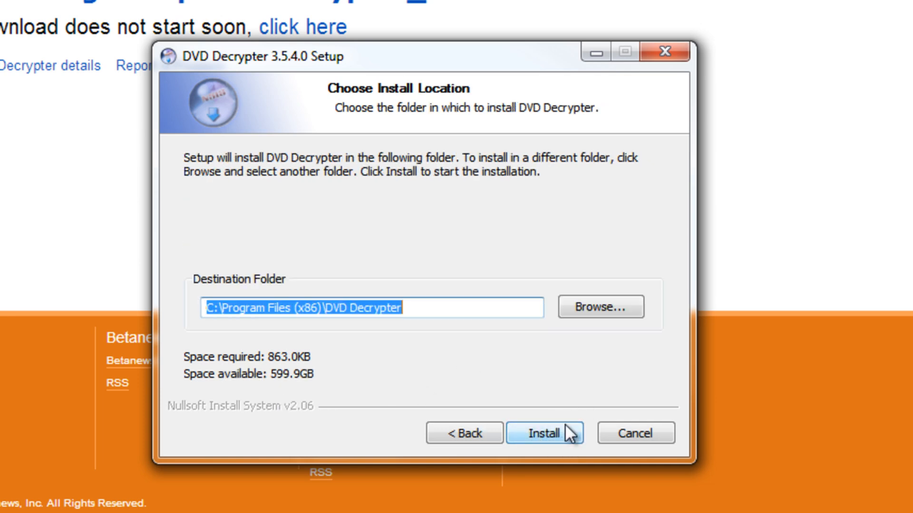
click(544, 433)
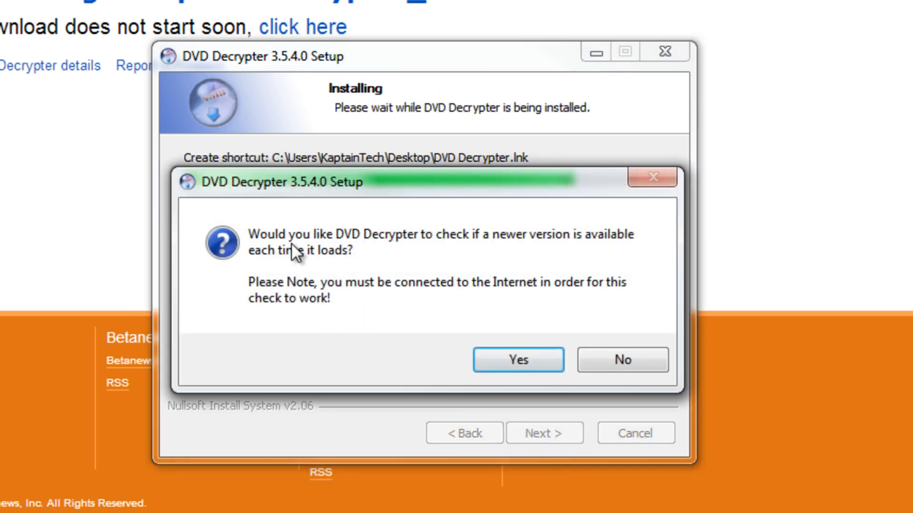
mouse_move(429, 249)
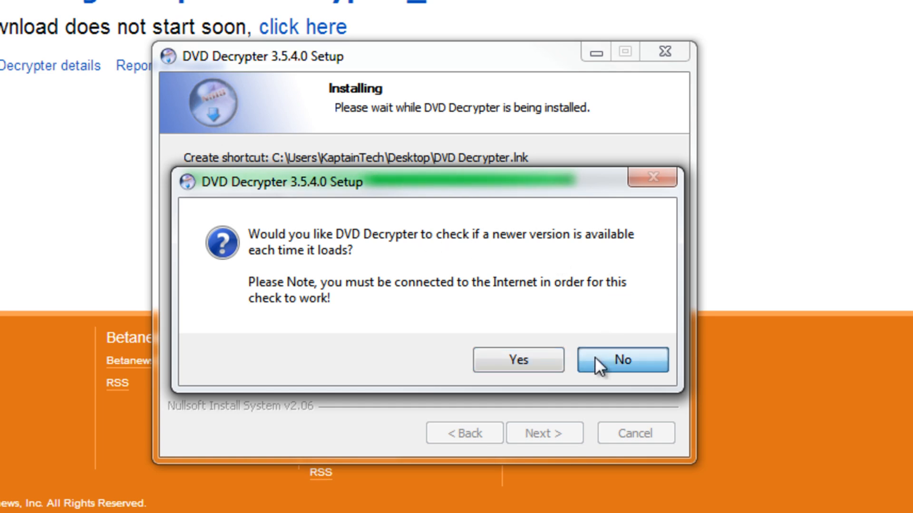
click(621, 359)
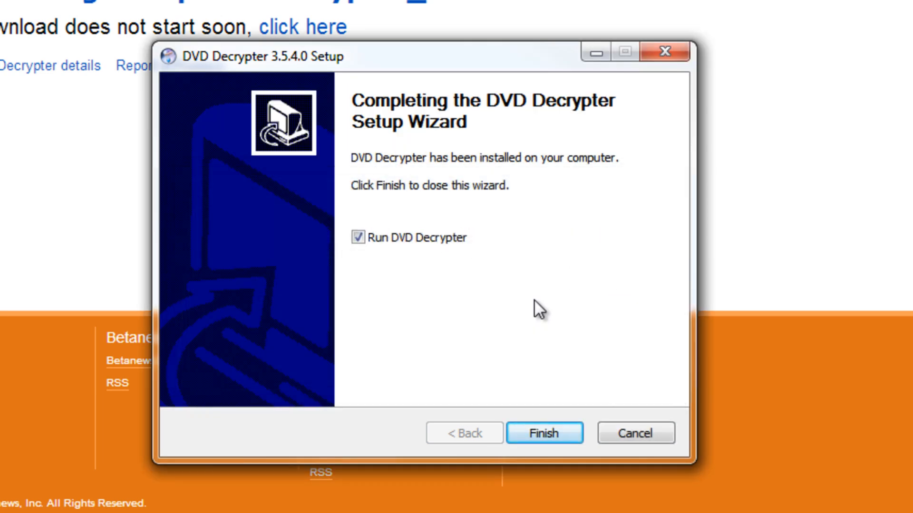
click(358, 238)
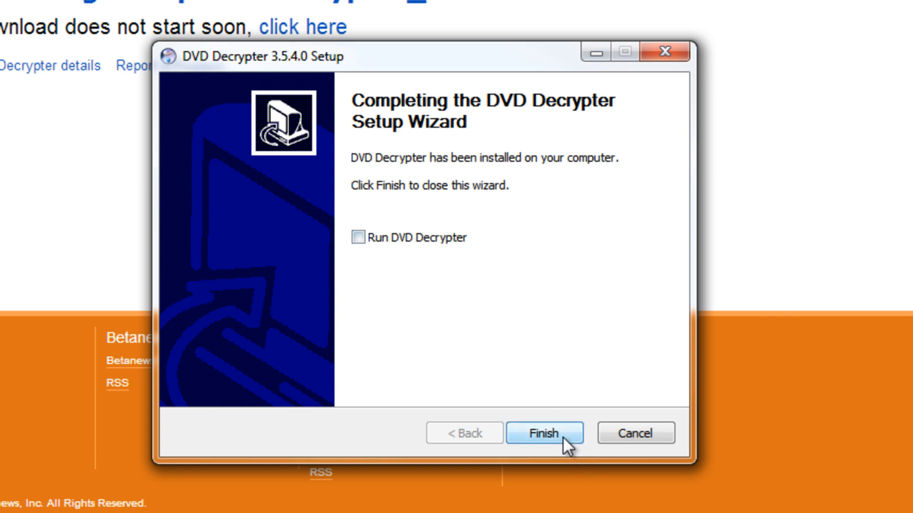
click(546, 434)
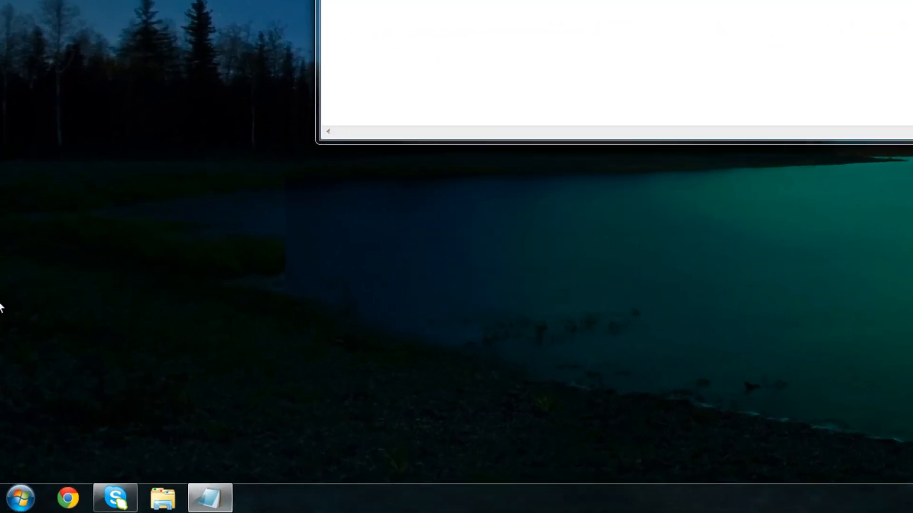
- Show the System page via Start > Computer > Properties, confirming 64-bit Windows 7 Ultimate
click(20, 496)
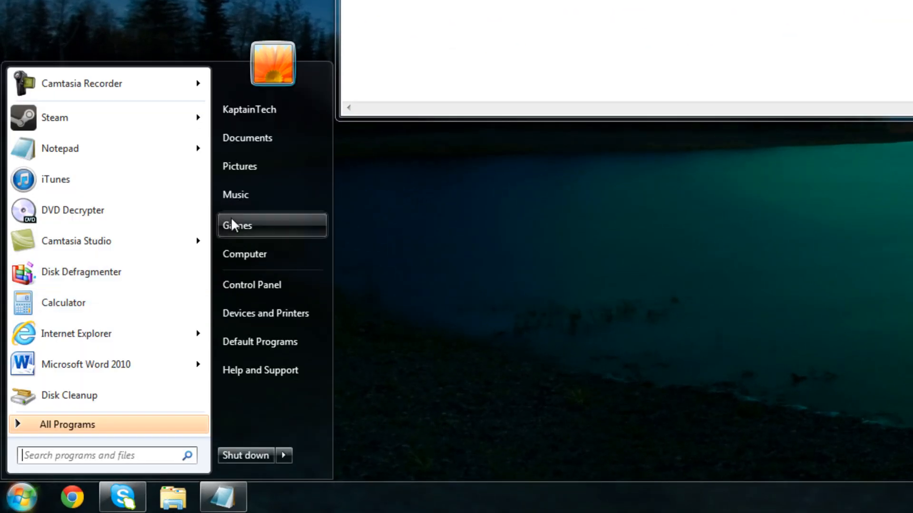
click(245, 254)
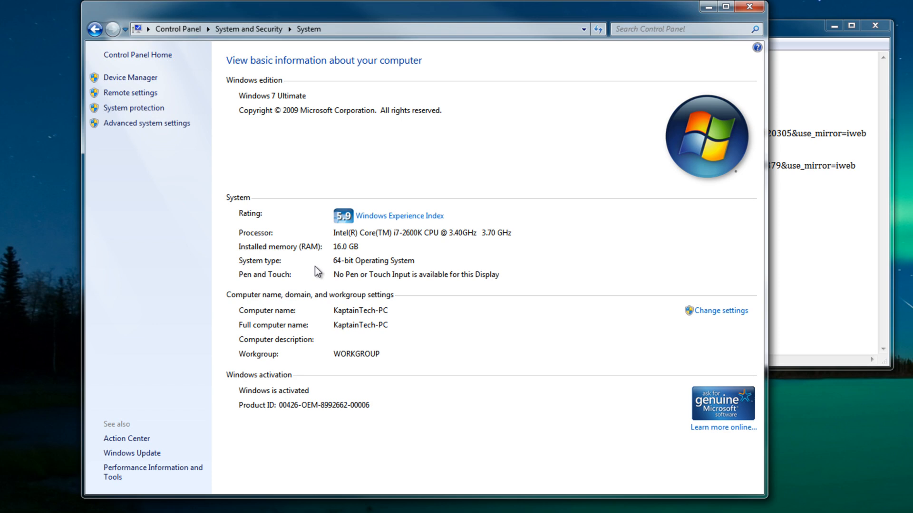
mouse_move(751, 25)
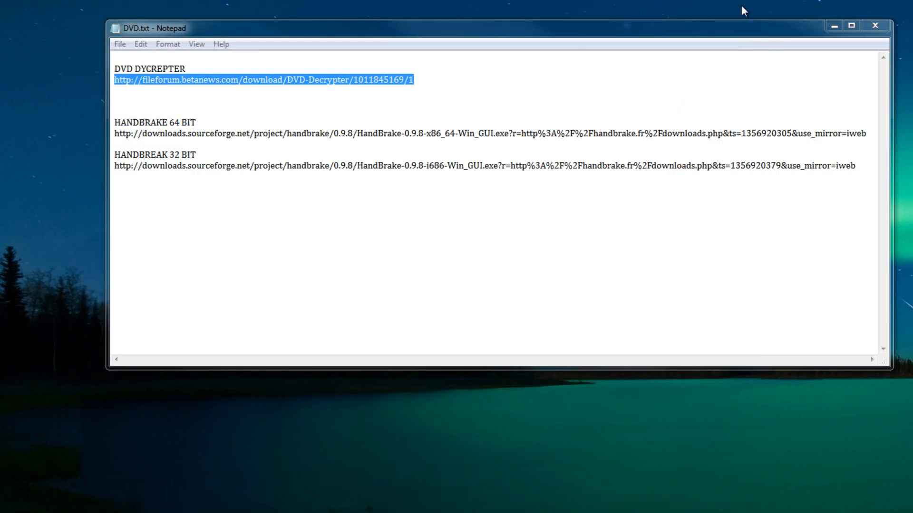
- Select the HANDBRAKE 64 BIT link in the notes and run the downloaded HandBrake 0.9.8 installer
click(137, 133)
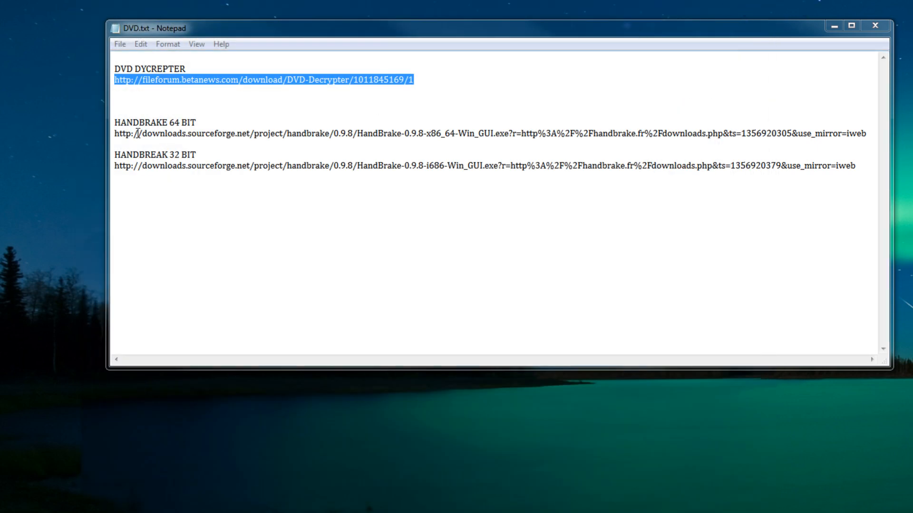
click(137, 137)
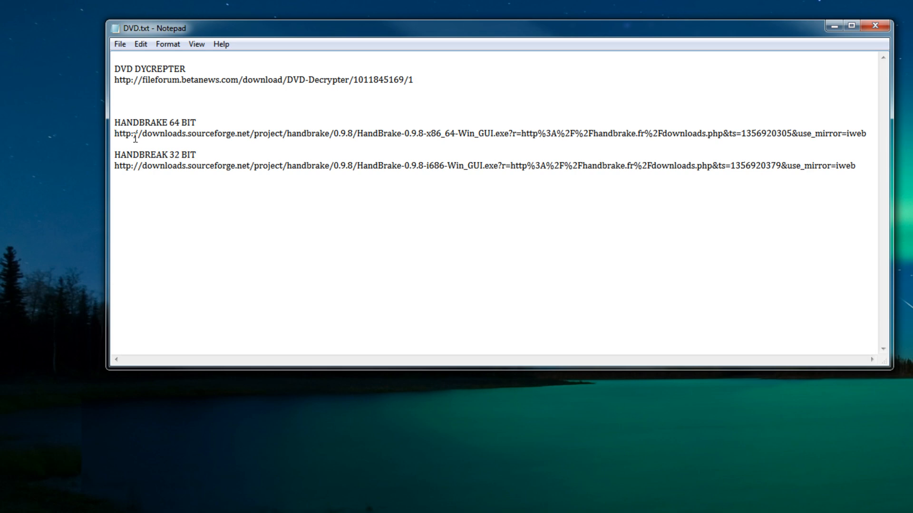
drag(114, 133, 865, 133)
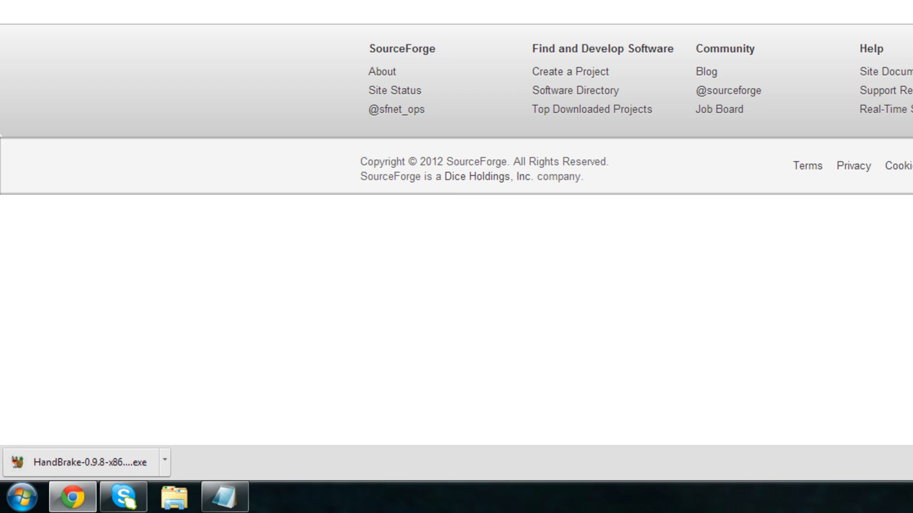
click(85, 462)
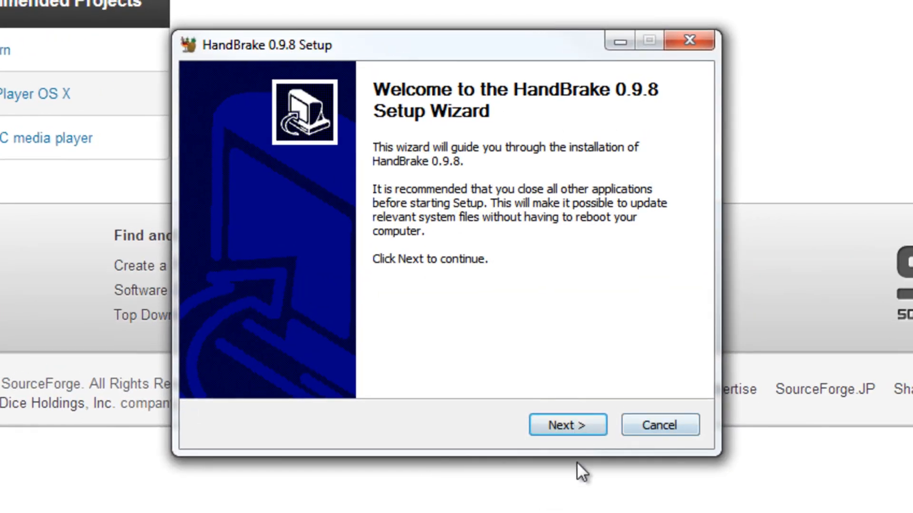
- Accept the GPL license, install HandBrake 0.9.8 to the default Program Files folder and finish
click(568, 424)
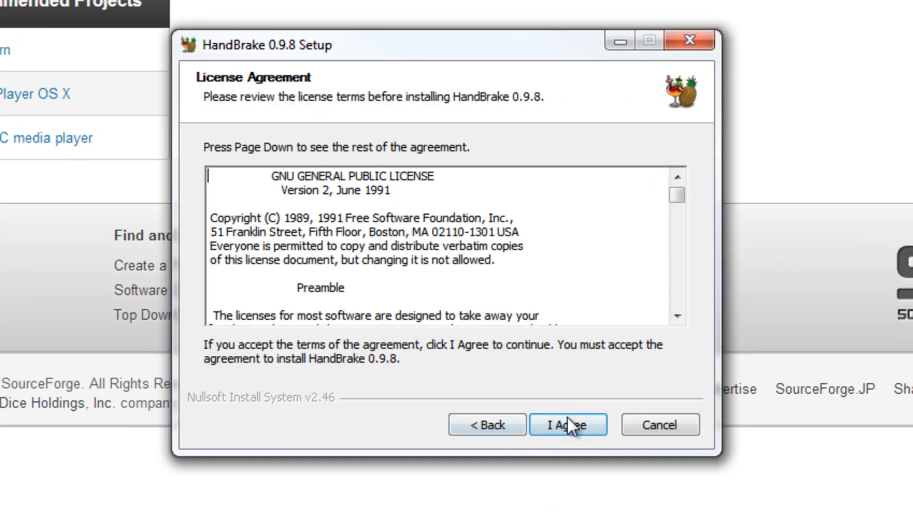
click(568, 423)
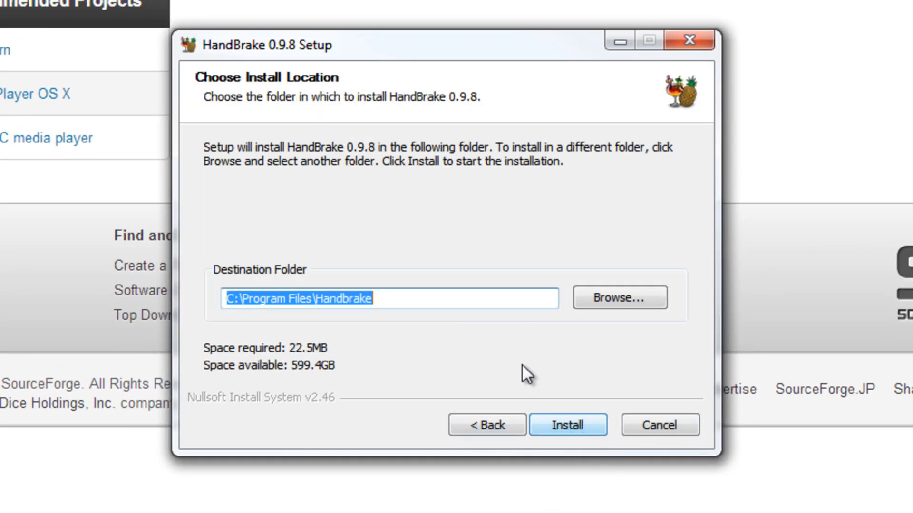
click(567, 424)
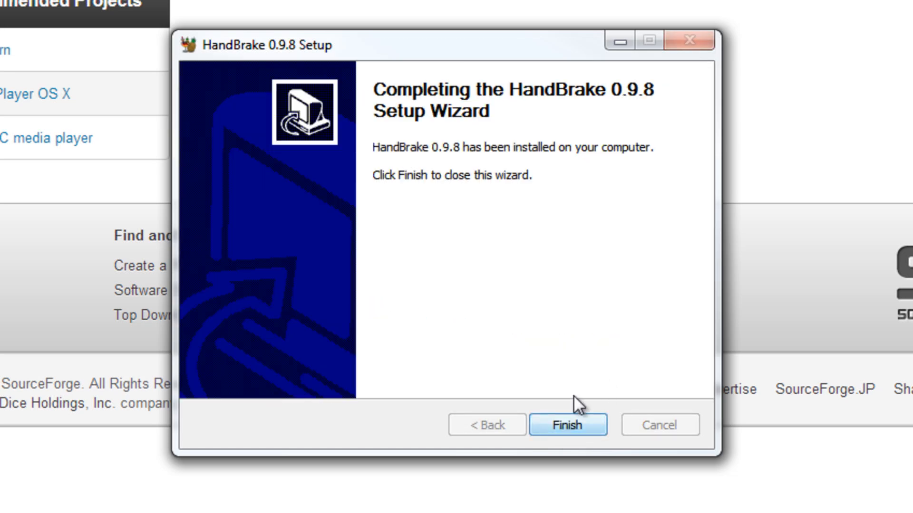
click(568, 424)
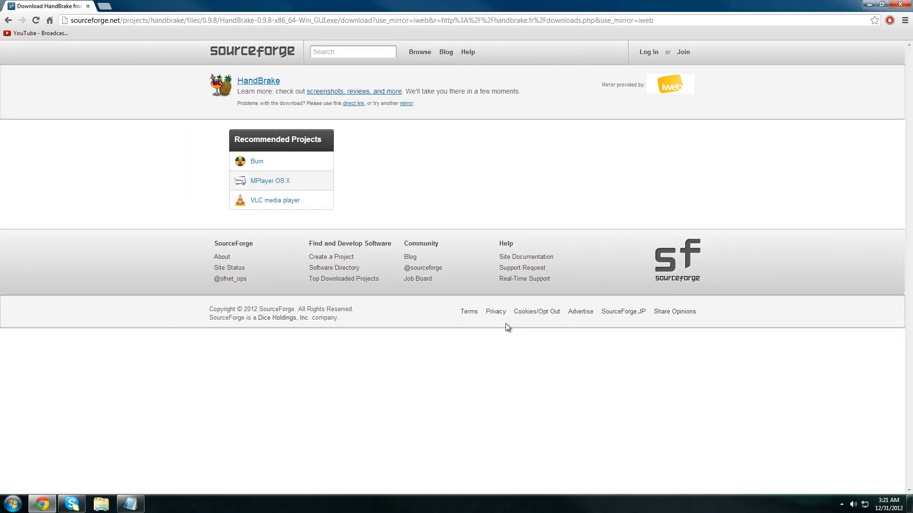
mouse_move(885, 27)
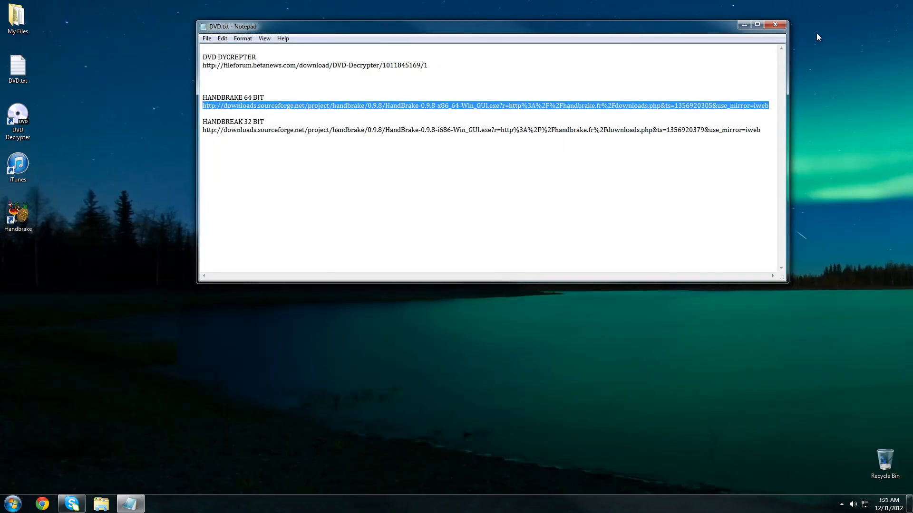
- Close the notes and drag the Handbrake shortcut beside DVD Decrypter, then select DVD Decrypter
click(774, 25)
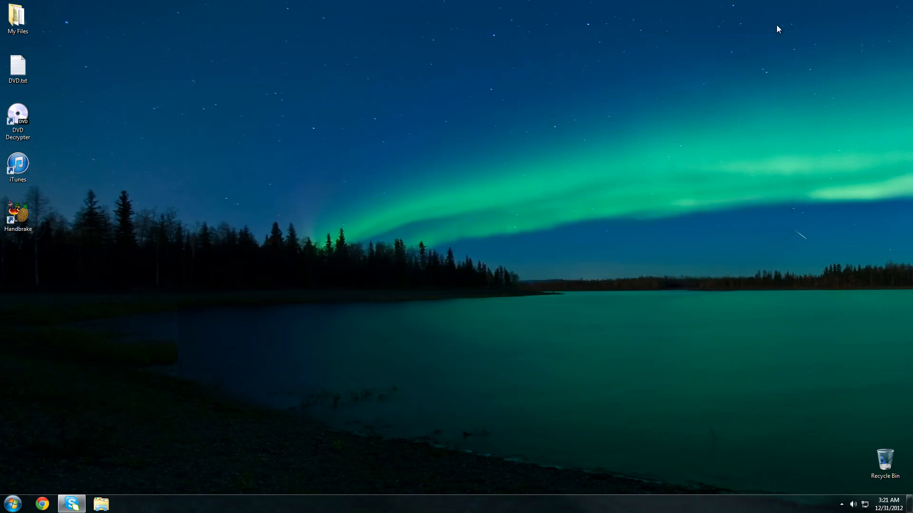
mouse_move(203, 193)
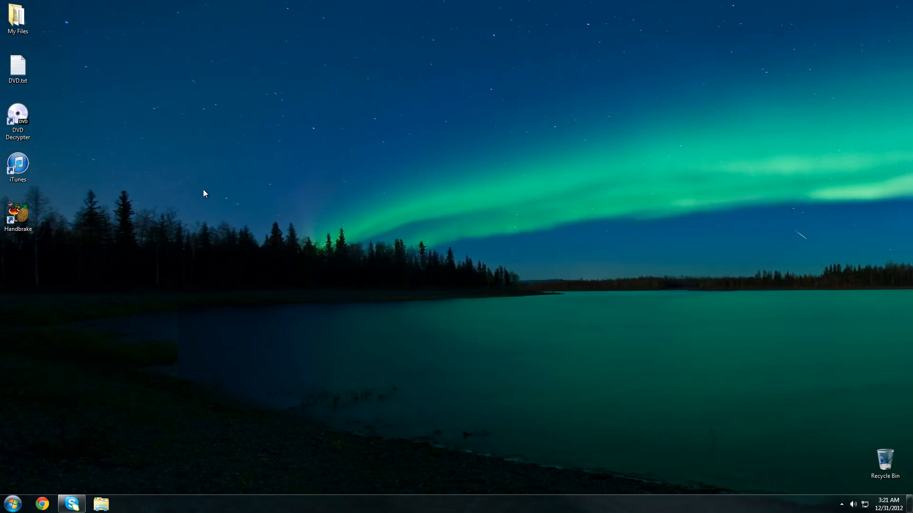
drag(18, 119, 187, 101)
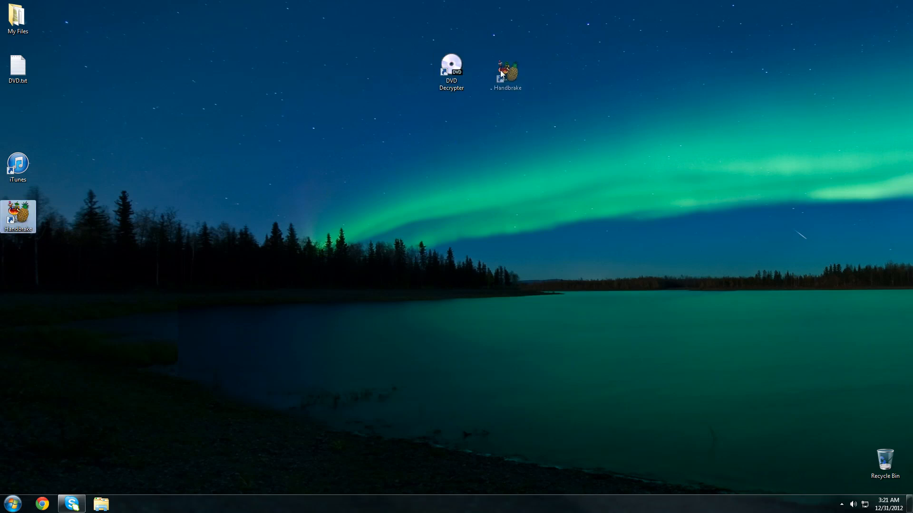
drag(17, 216, 488, 70)
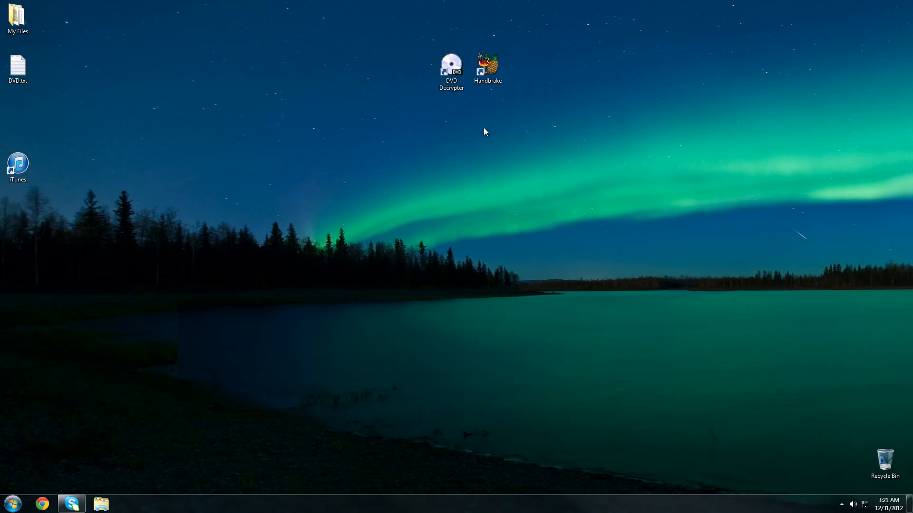
click(450, 64)
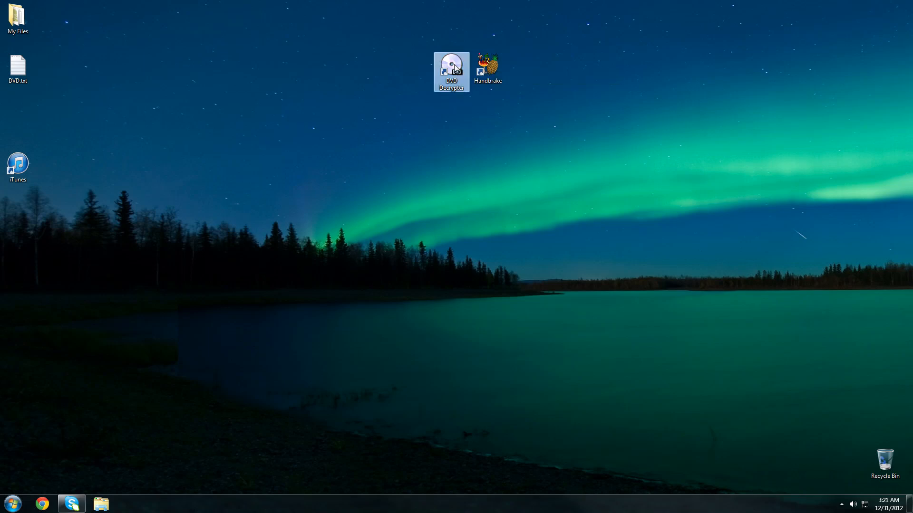
- Launch DVD Decrypter on the SANTANA disc, switch to IFO mode and enable stream processing
double_click(450, 63)
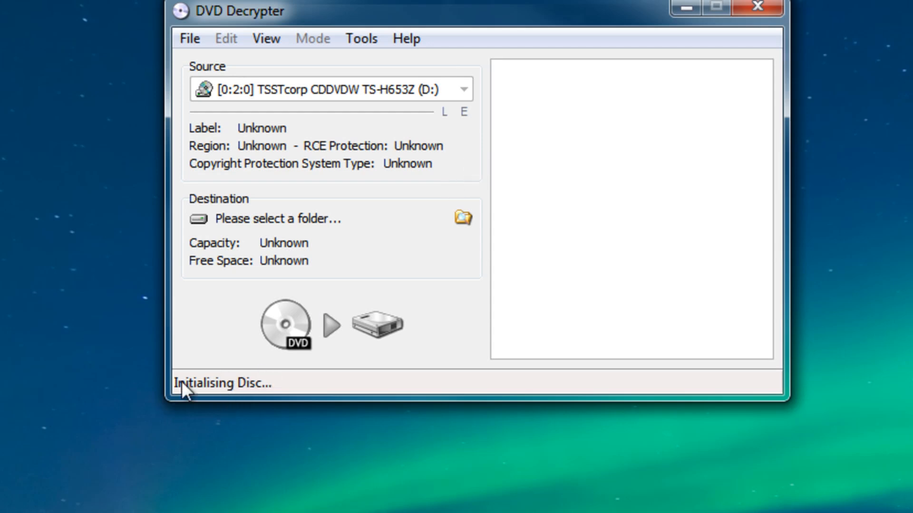
mouse_move(234, 404)
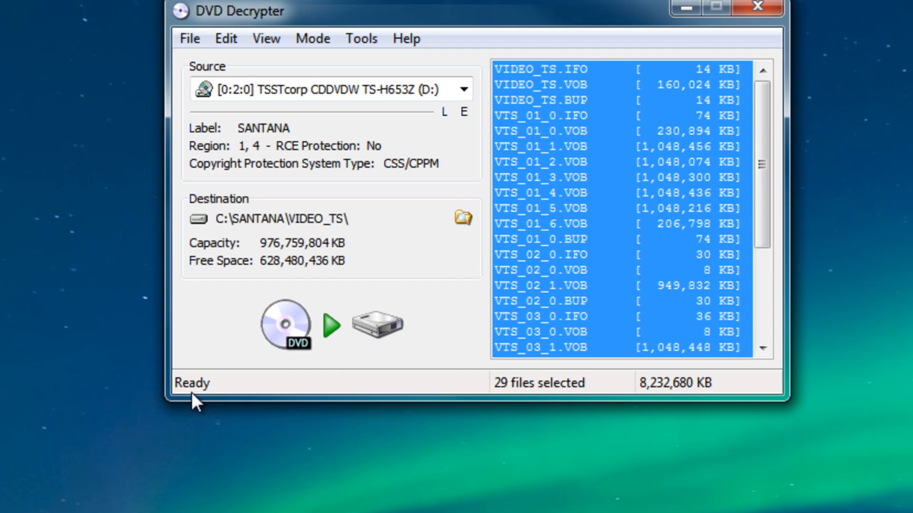
click(312, 38)
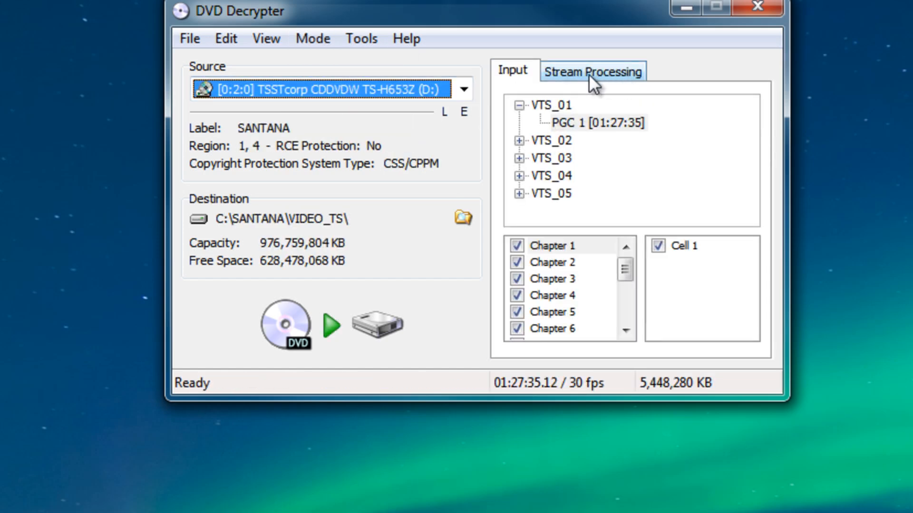
click(592, 72)
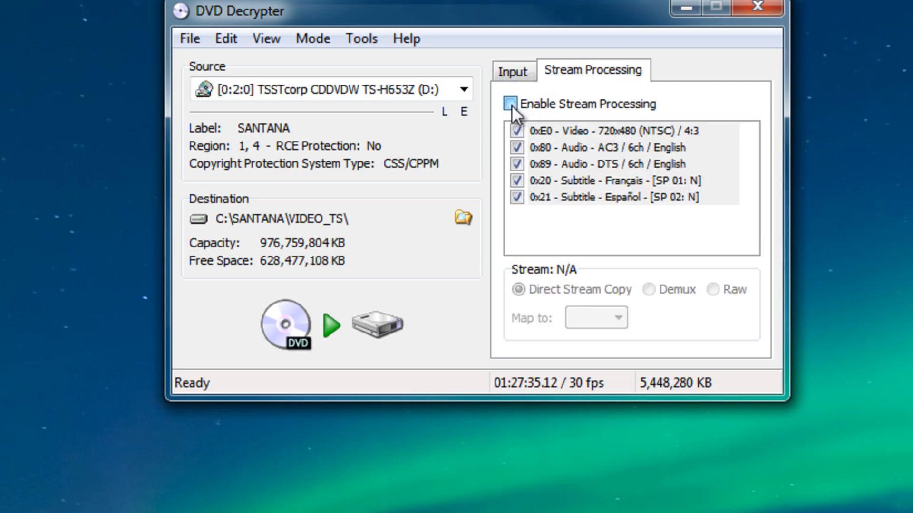
click(510, 103)
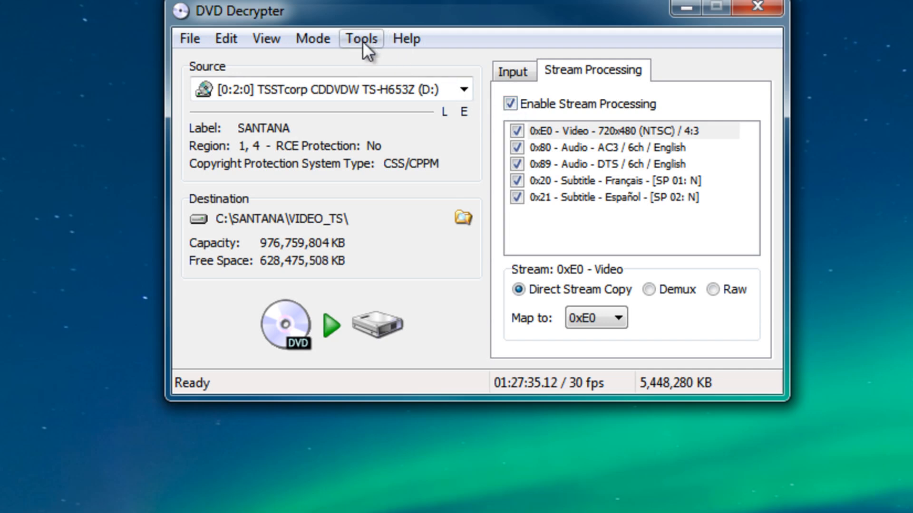
click(361, 38)
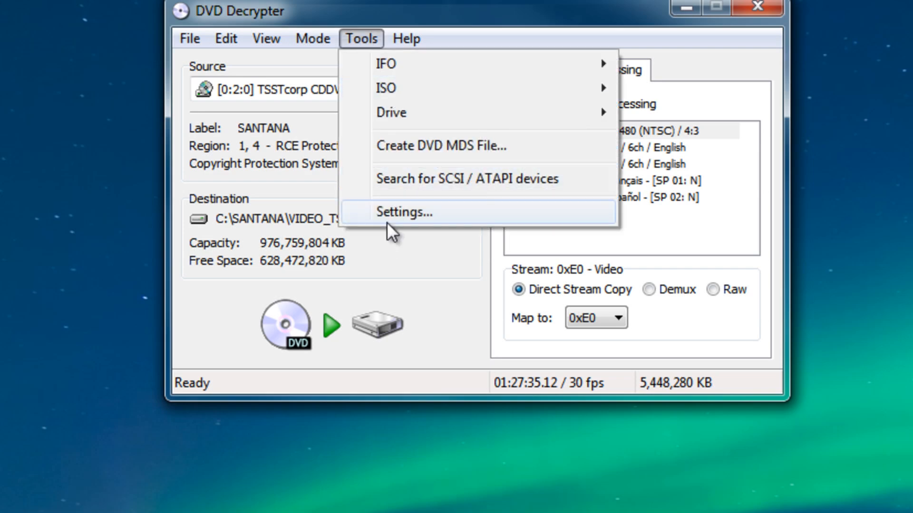
- In Settings, set IFO Mode file splitting to None and confirm
click(405, 212)
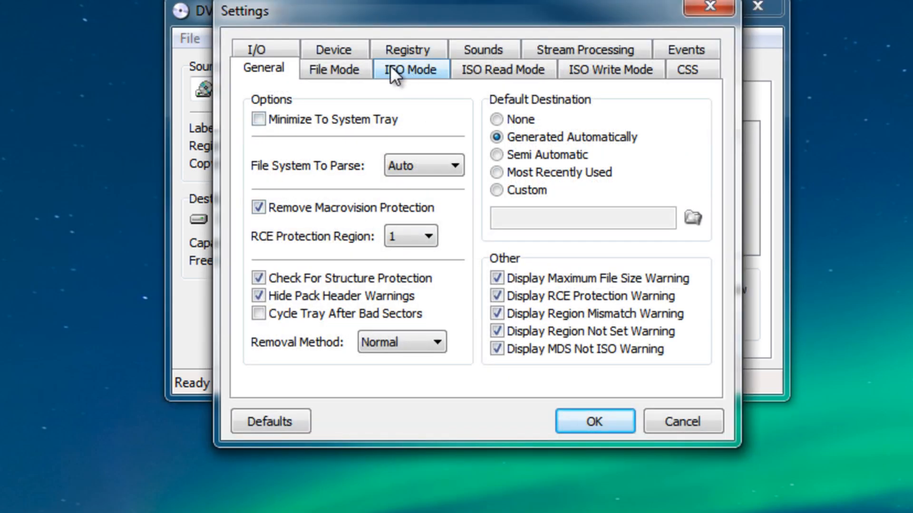
click(409, 69)
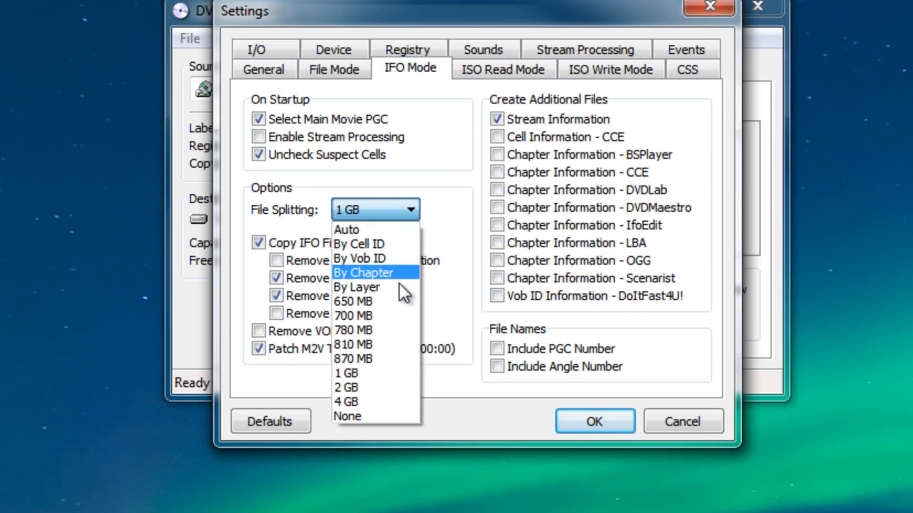
click(348, 416)
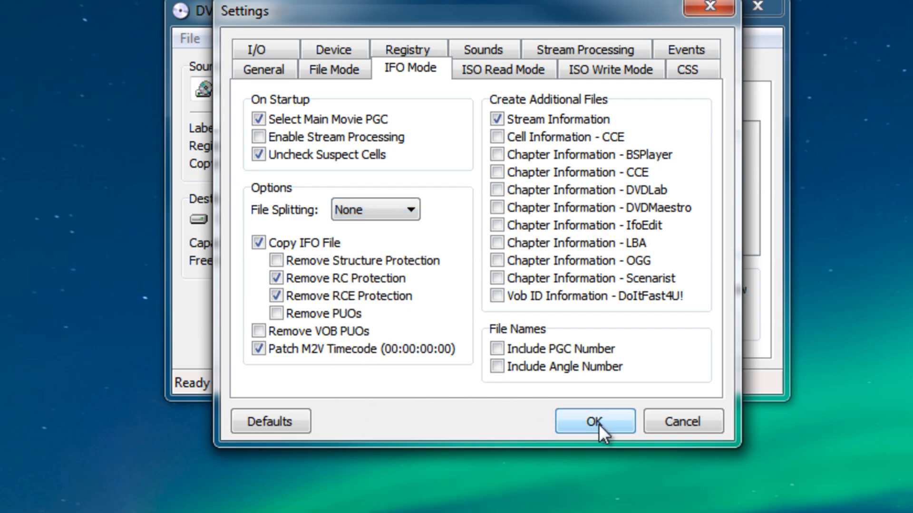
click(594, 421)
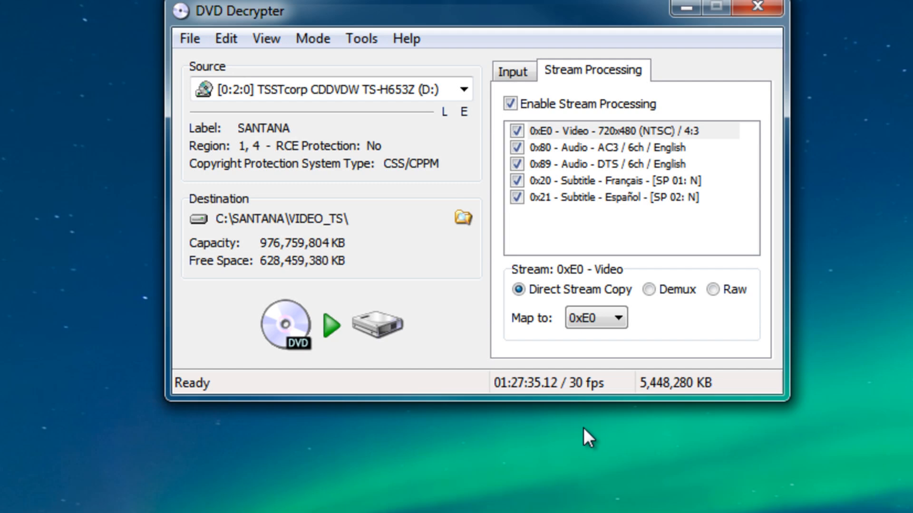
- Set the destination folder to C:\Users\KaptainTech\Desktop\
click(462, 218)
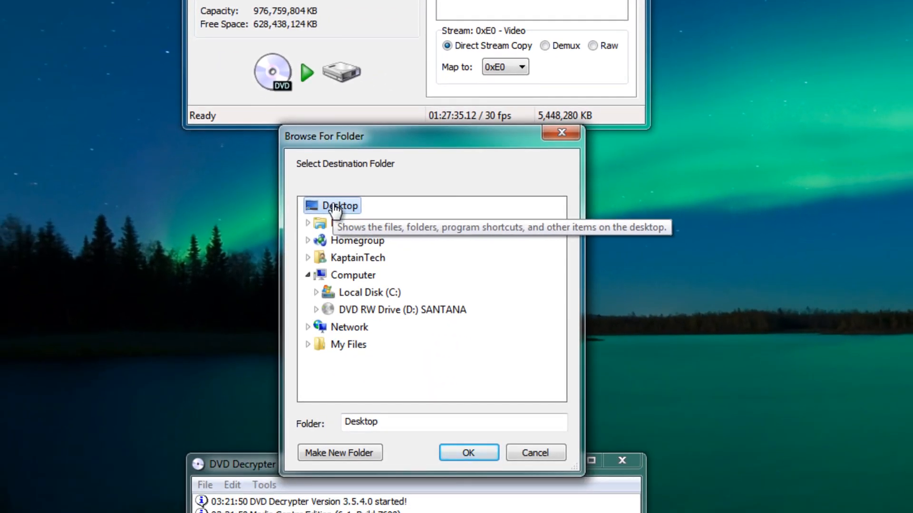
mouse_move(475, 445)
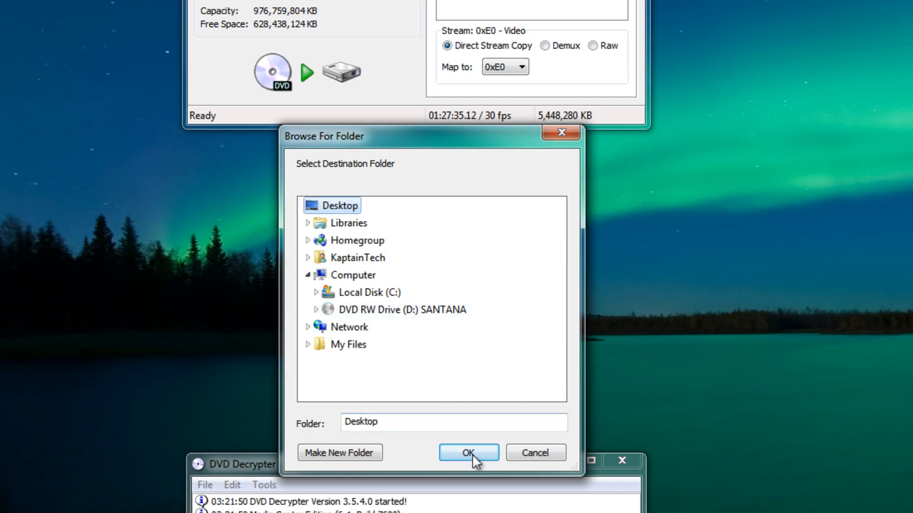
click(468, 453)
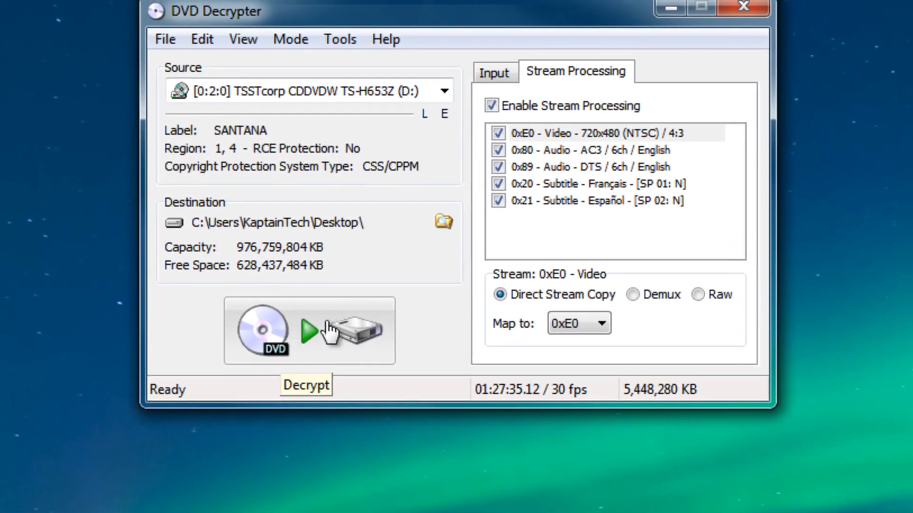
- Decrypt the main movie to the Desktop as VTS_01_1.VOB, acknowledge success and close DVD Decrypter
click(308, 333)
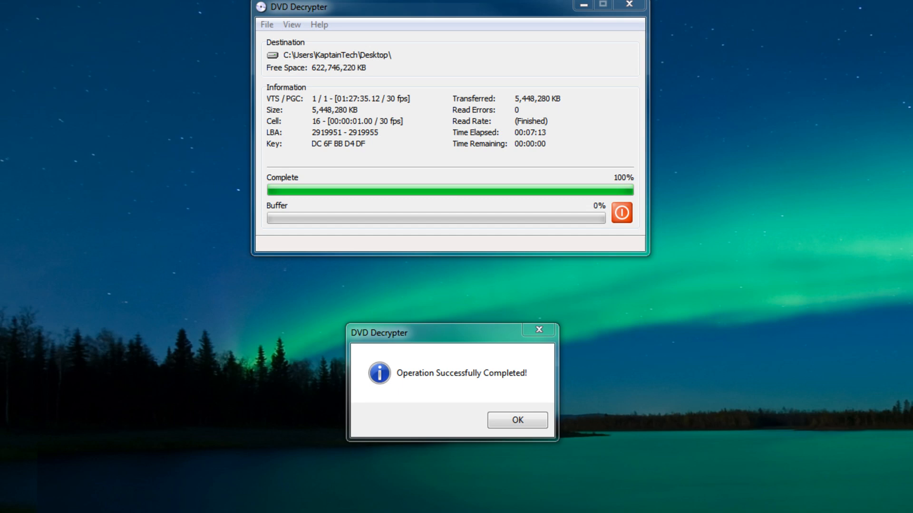
click(518, 421)
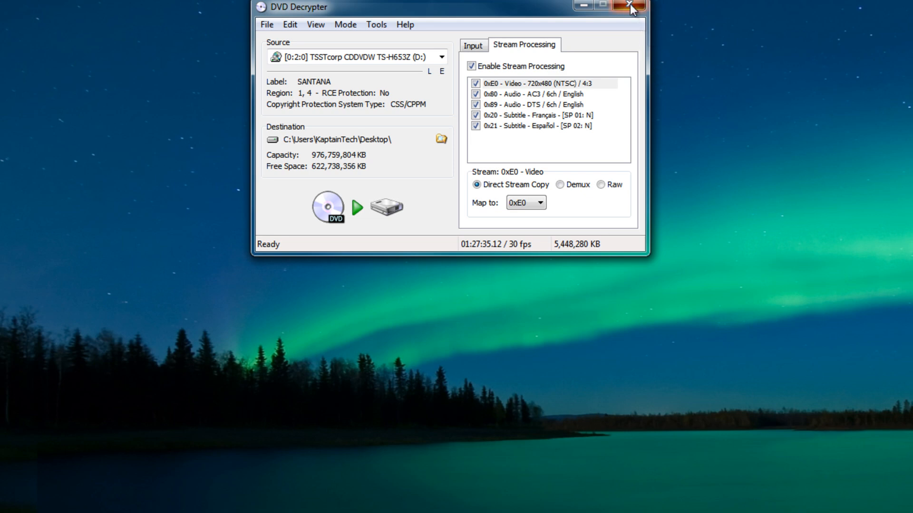
click(626, 4)
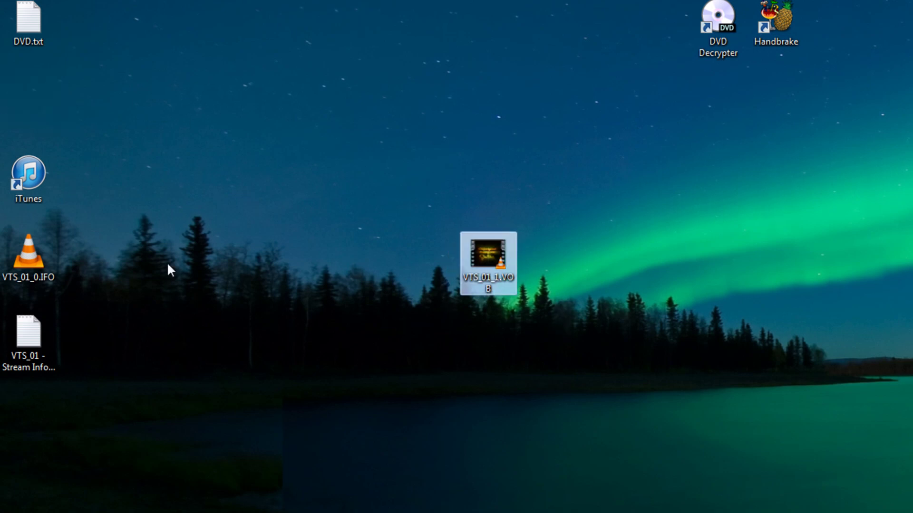
- Move VTS_01_0.IFO and the Stream Information txt beside the VOB, then select the HandBrake shortcut
drag(28, 250, 603, 256)
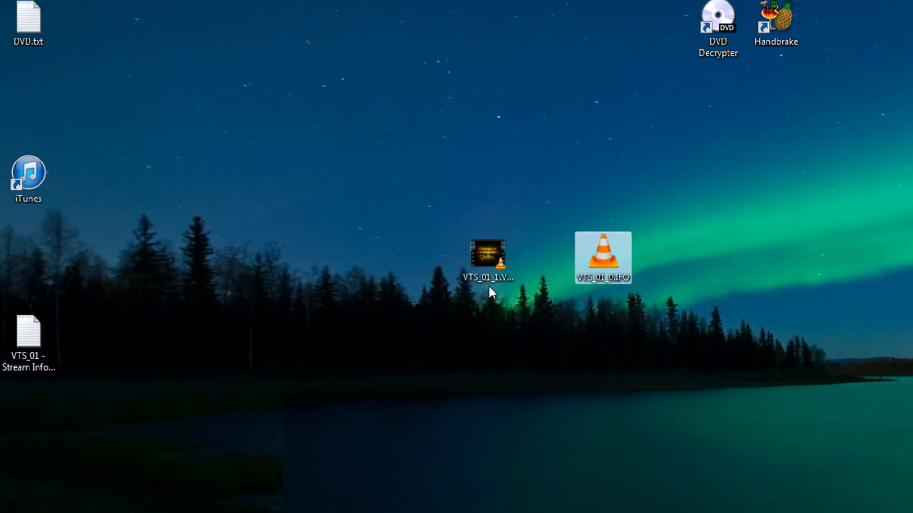
drag(27, 340, 660, 274)
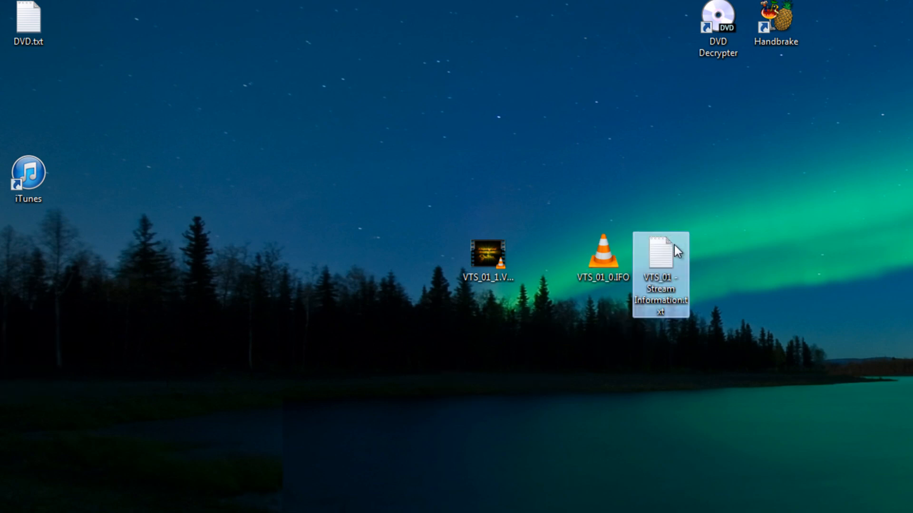
mouse_move(525, 305)
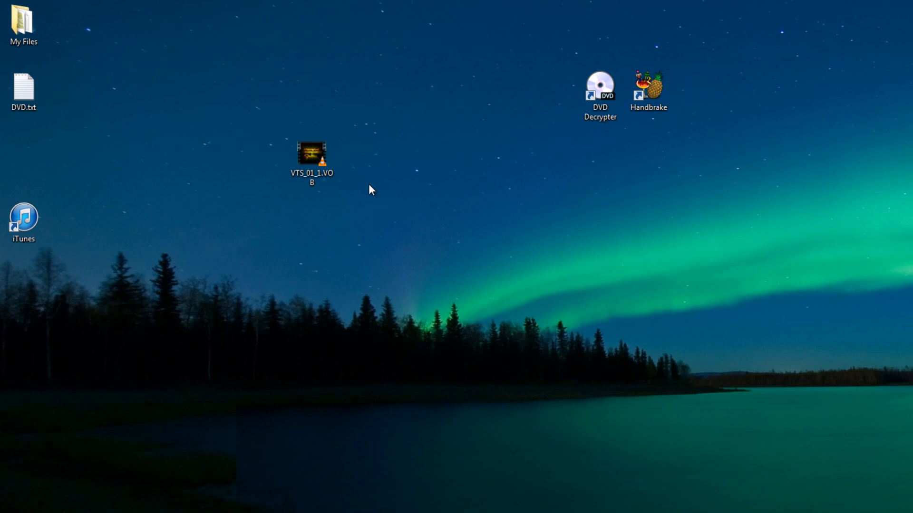
click(648, 85)
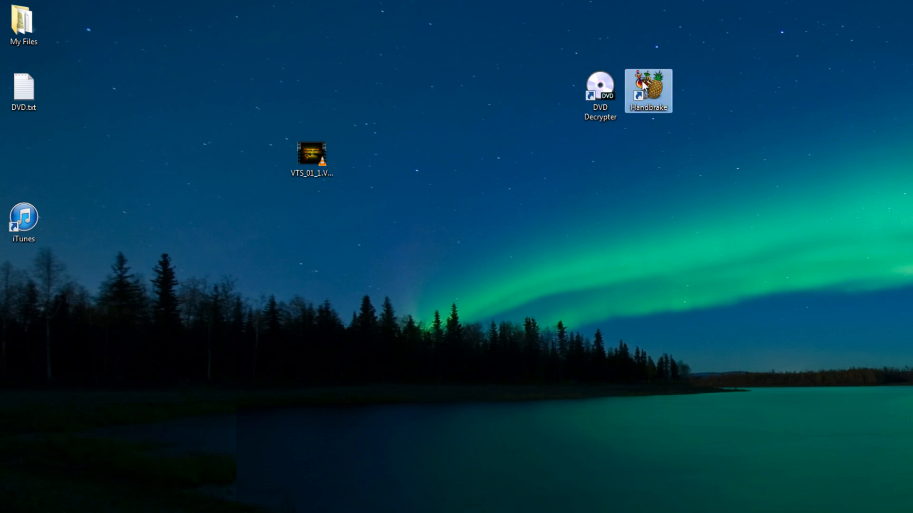
- Launch HandBrake and load VTS_01_1.VOB from the desktop as the single-file source
double_click(648, 89)
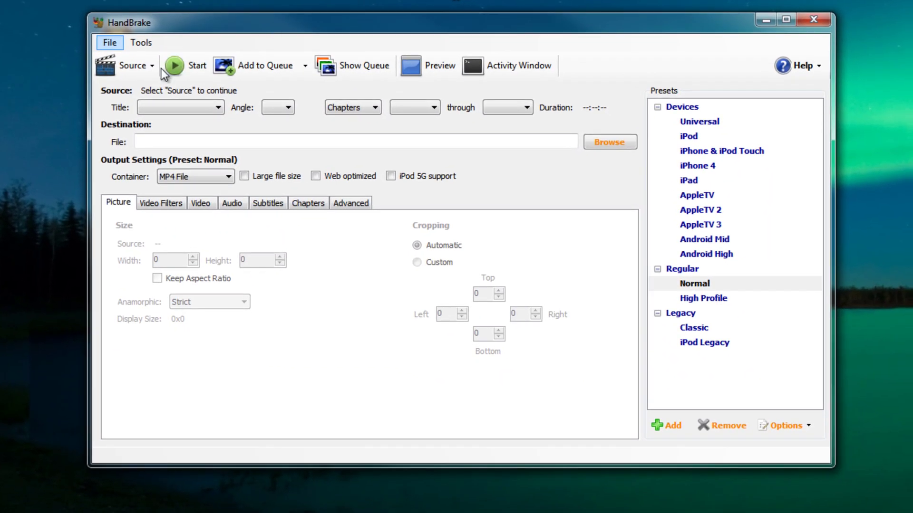
click(135, 66)
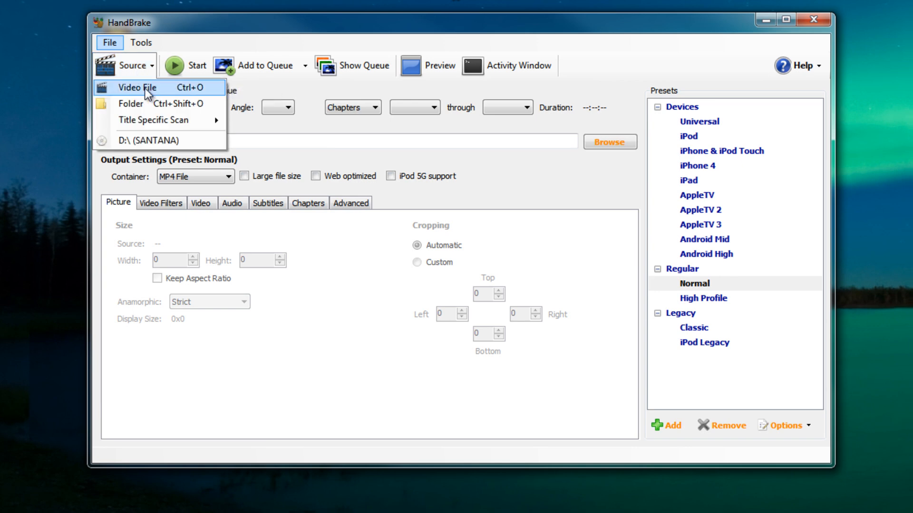
mouse_move(155, 95)
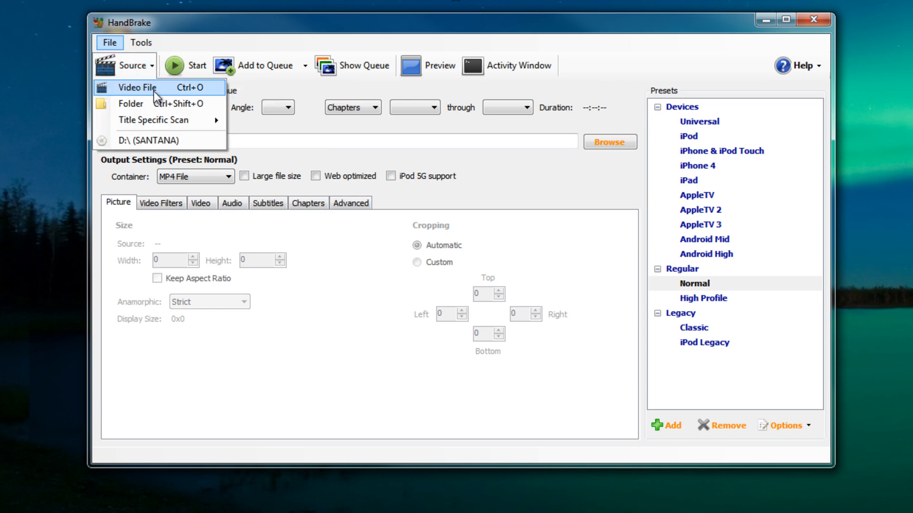
click(138, 88)
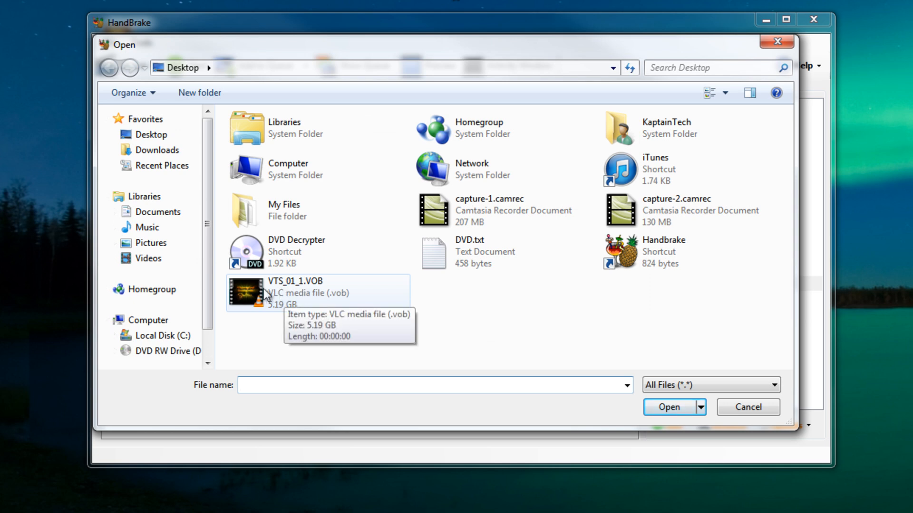
click(747, 406)
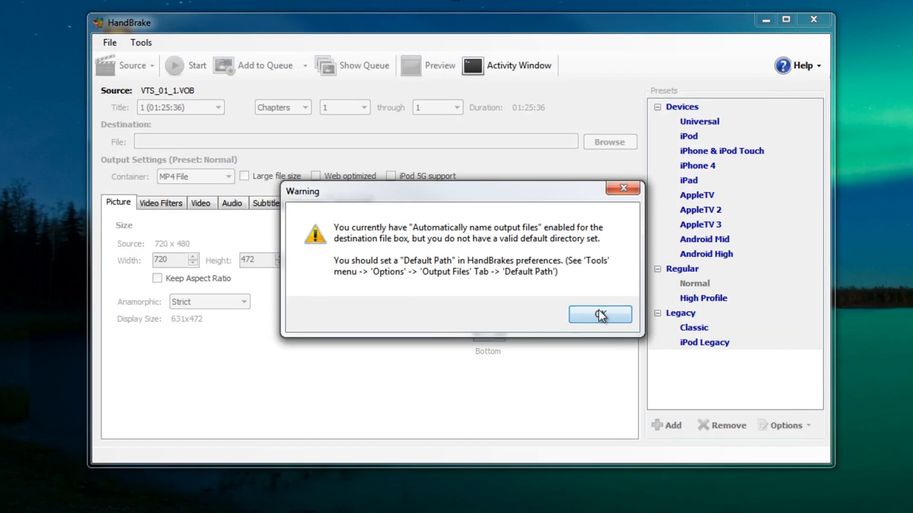
click(599, 315)
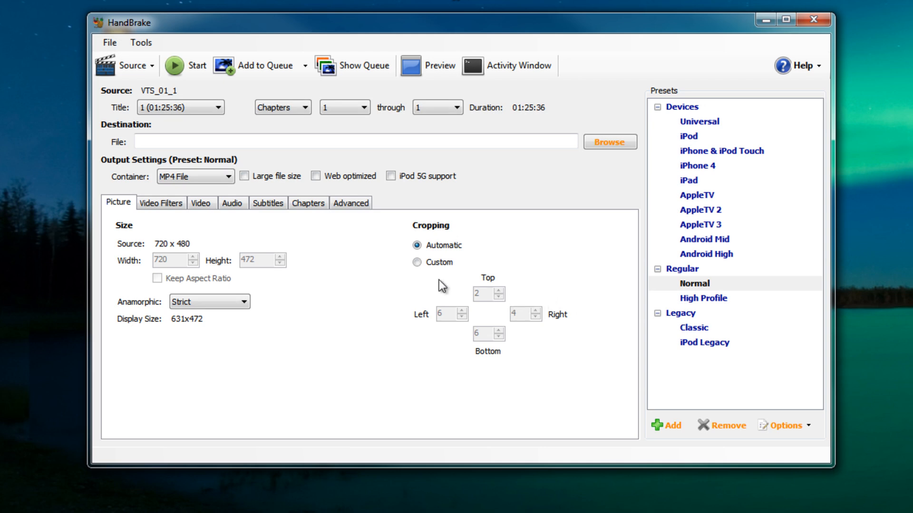
mouse_move(362, 274)
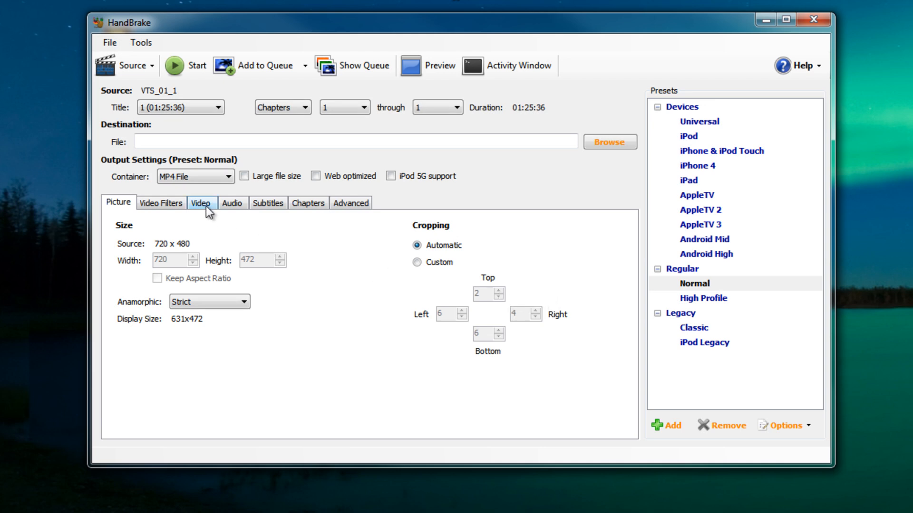
- Adjust the Constant Quality slider in the Video settings until it settles at RF 15
click(201, 203)
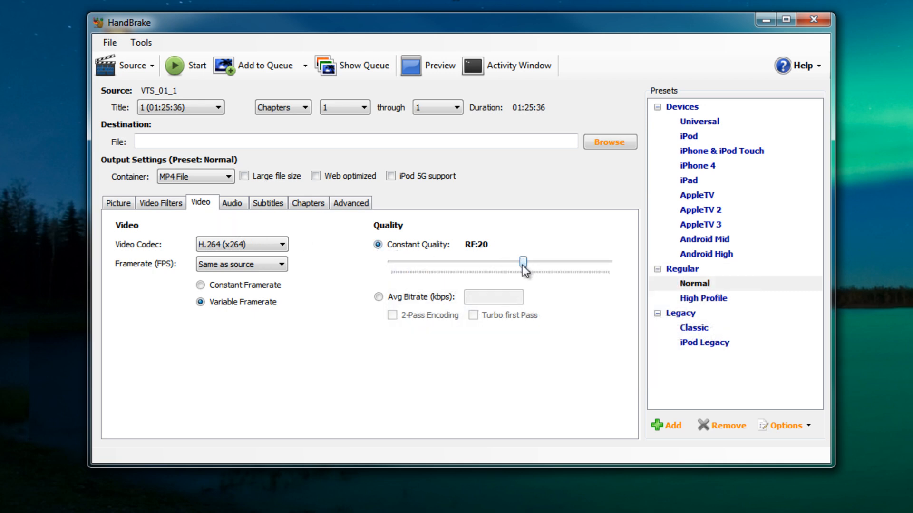
mouse_move(520, 268)
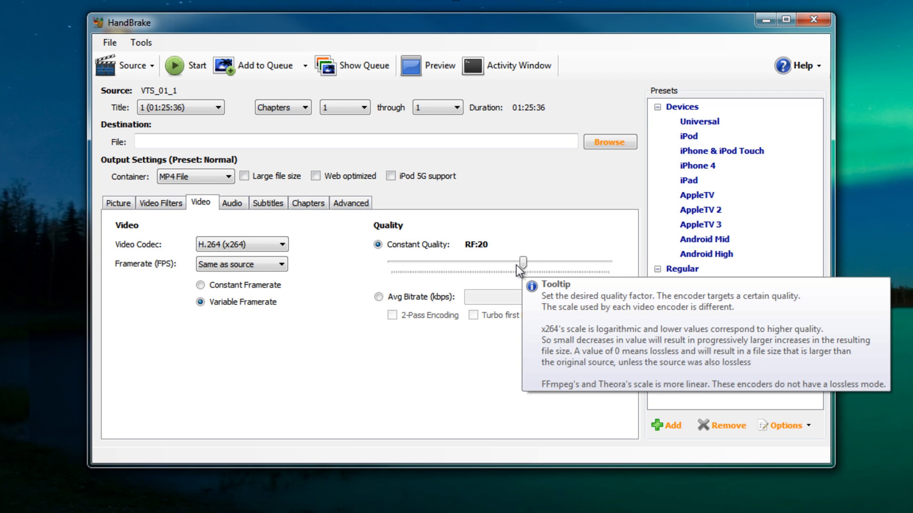
drag(520, 260, 535, 261)
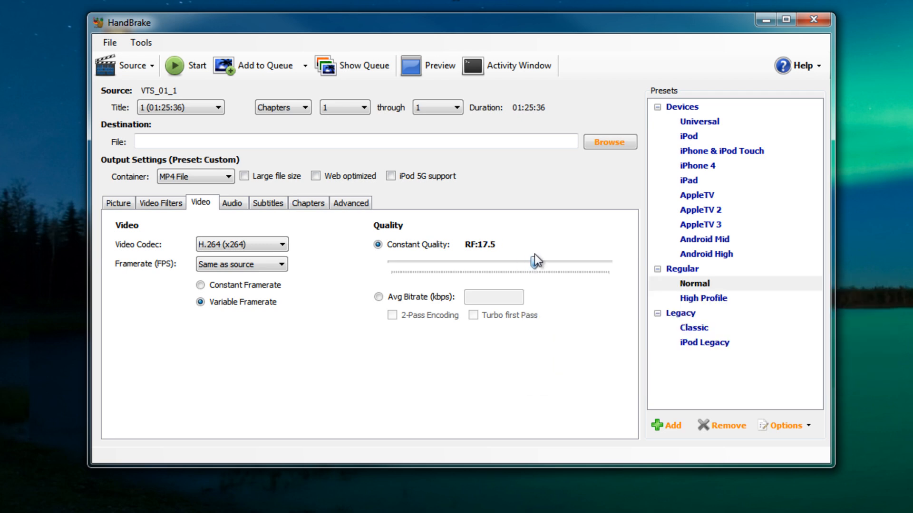
drag(534, 261, 558, 265)
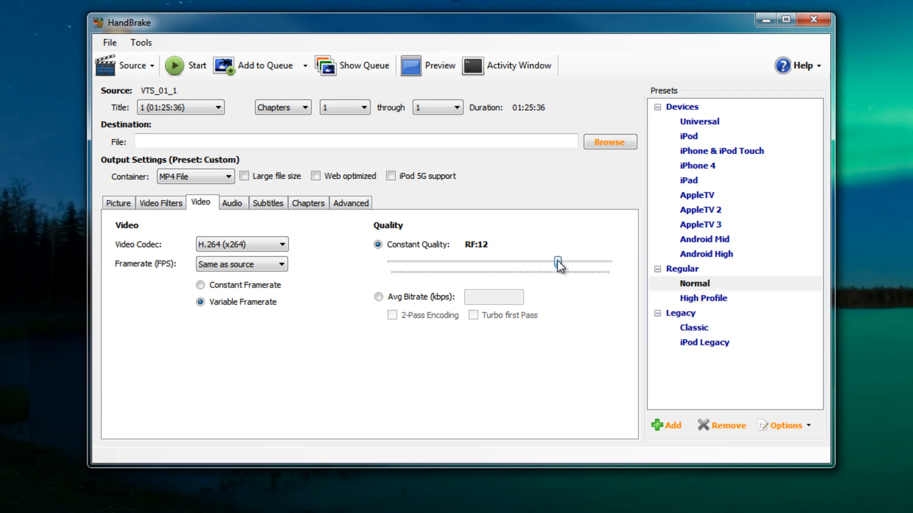
drag(557, 262, 558, 262)
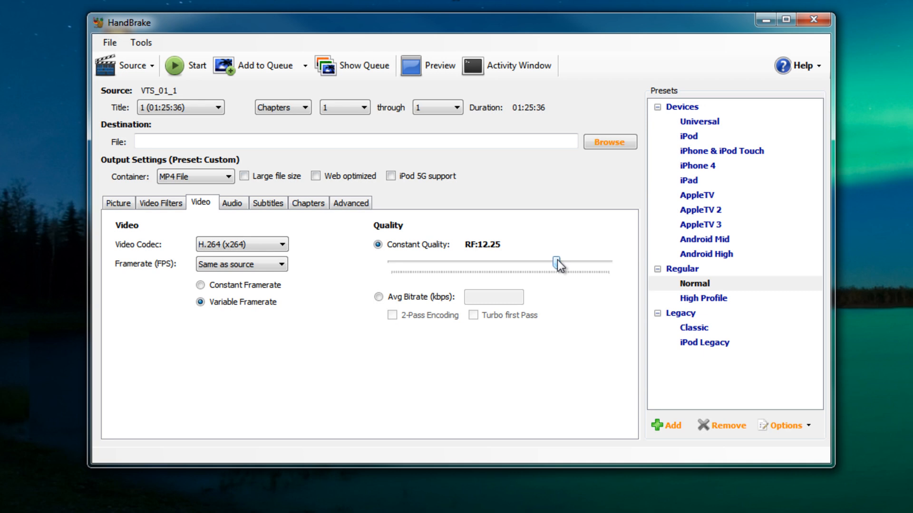
mouse_move(555, 263)
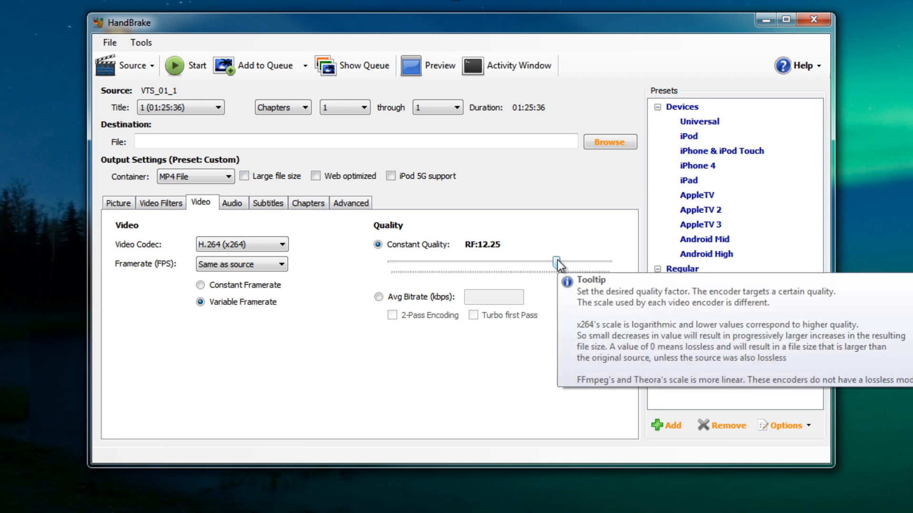
drag(556, 262, 607, 263)
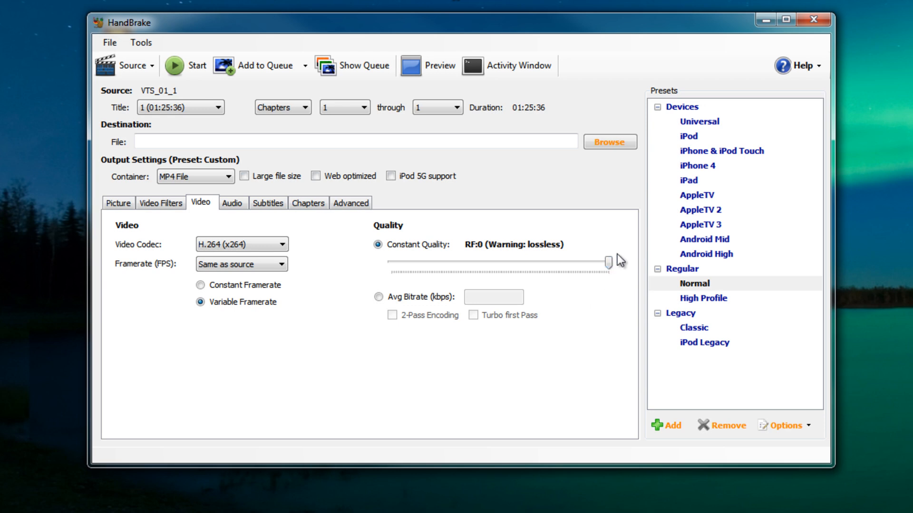
mouse_move(611, 261)
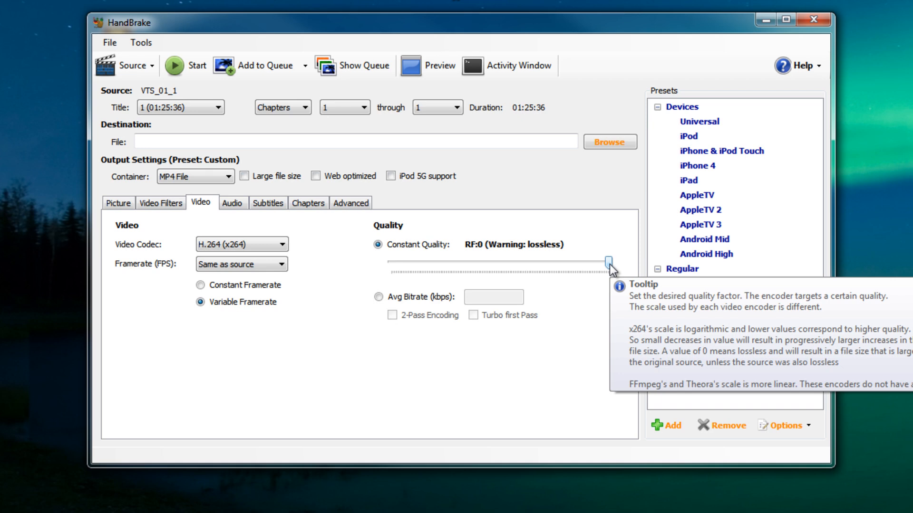
drag(607, 262, 551, 262)
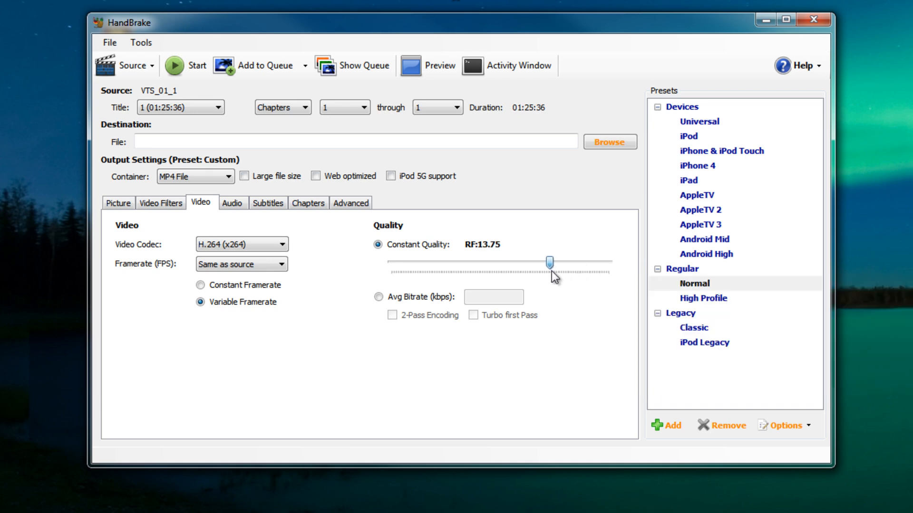
drag(549, 262, 546, 263)
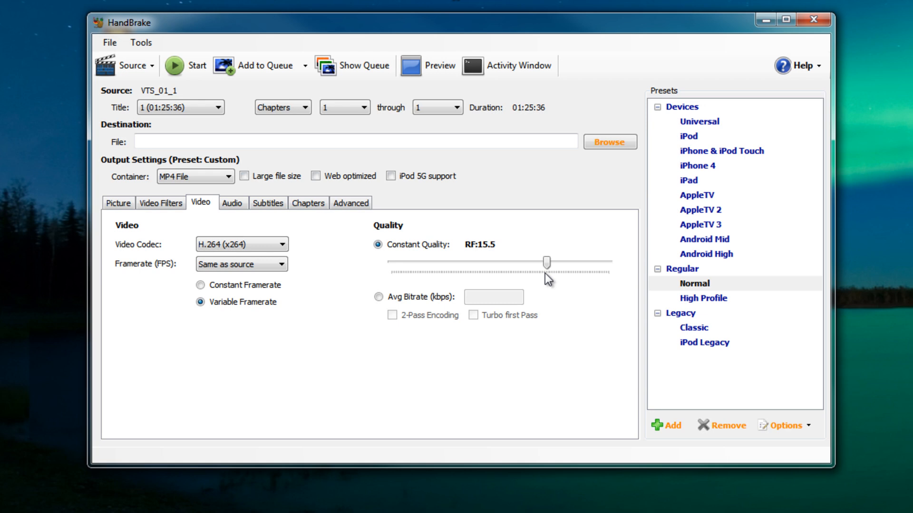
mouse_move(543, 268)
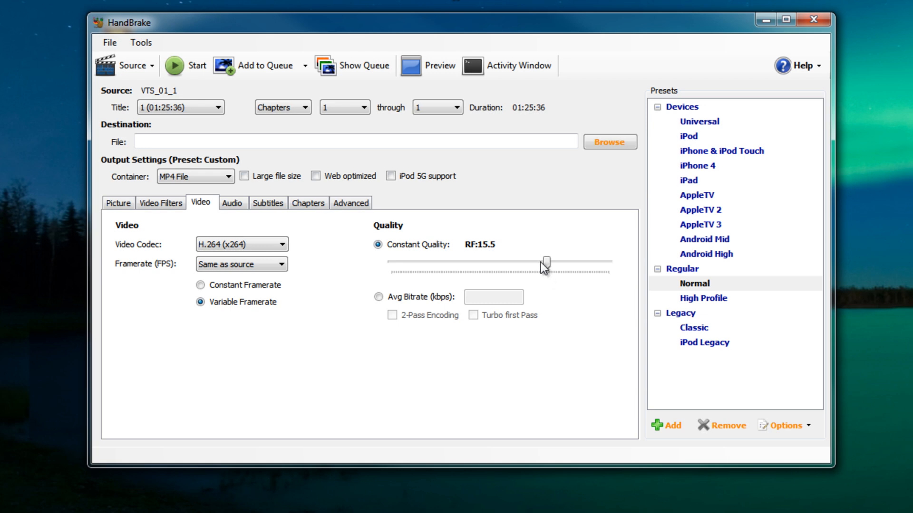
drag(546, 260, 541, 261)
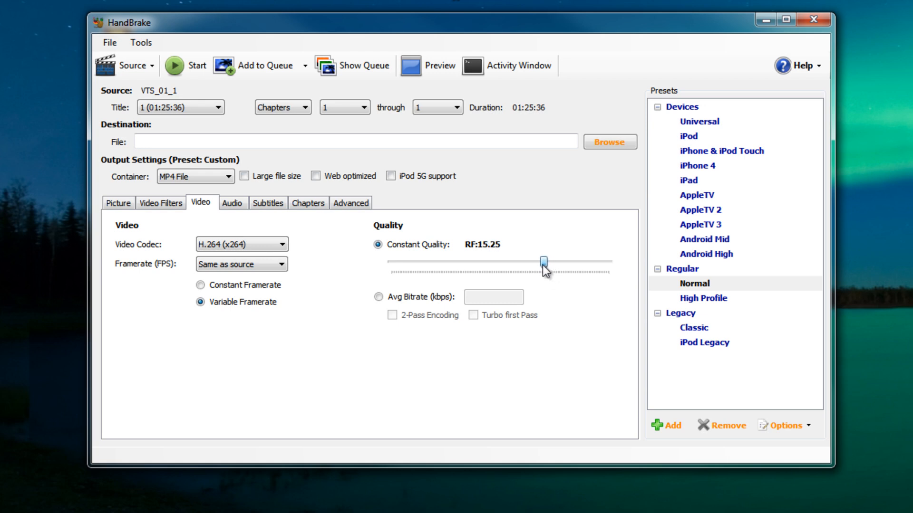
drag(543, 261, 545, 261)
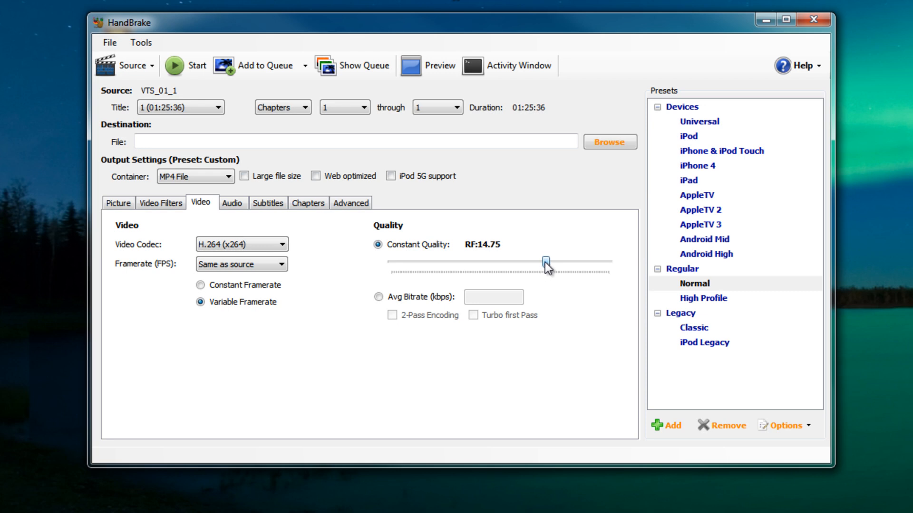
drag(546, 259, 540, 260)
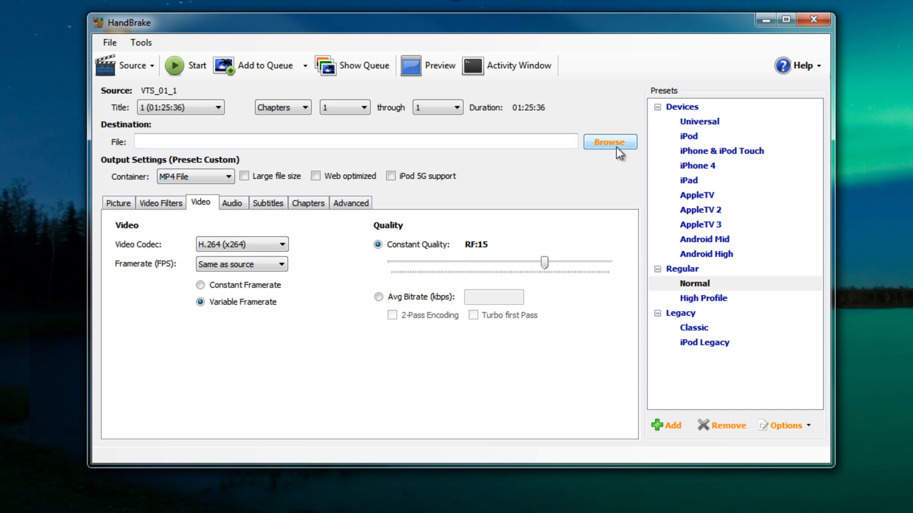
- Set the output destination to Test.mp4 on the Desktop via the Save As dialog
click(609, 143)
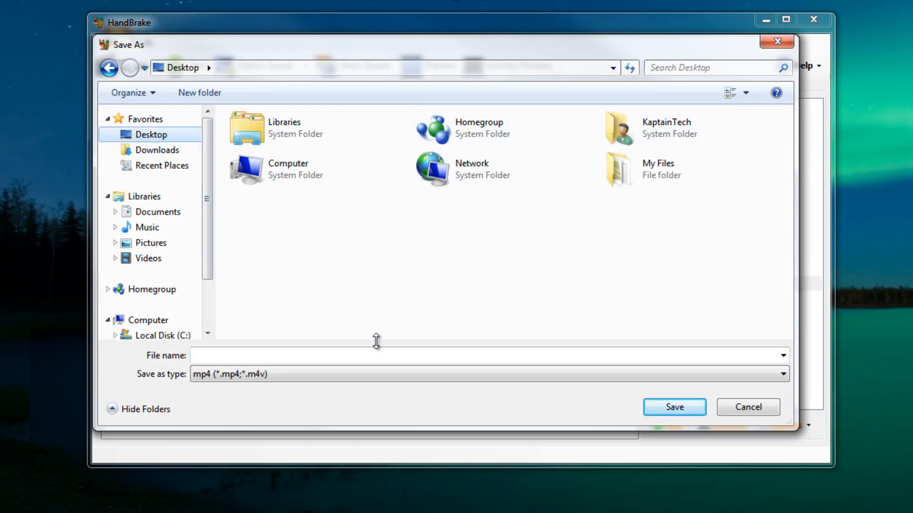
click(377, 351)
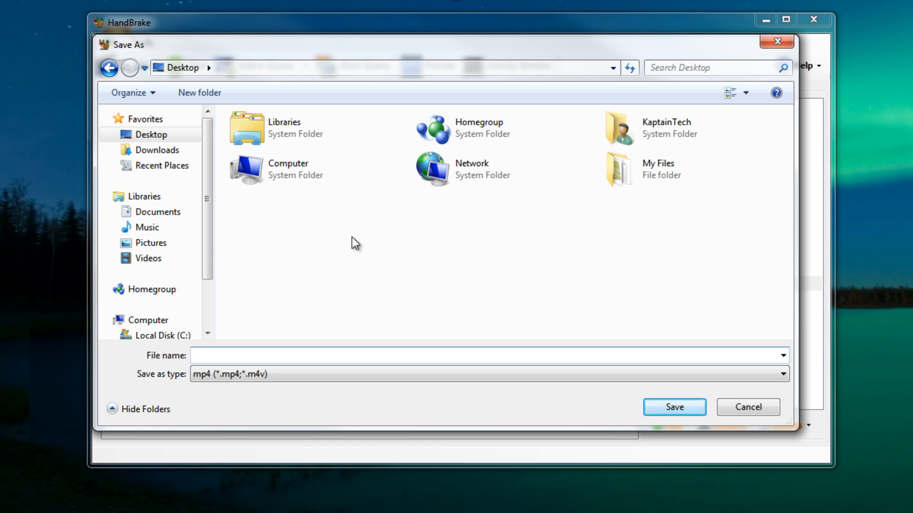
text(Test)
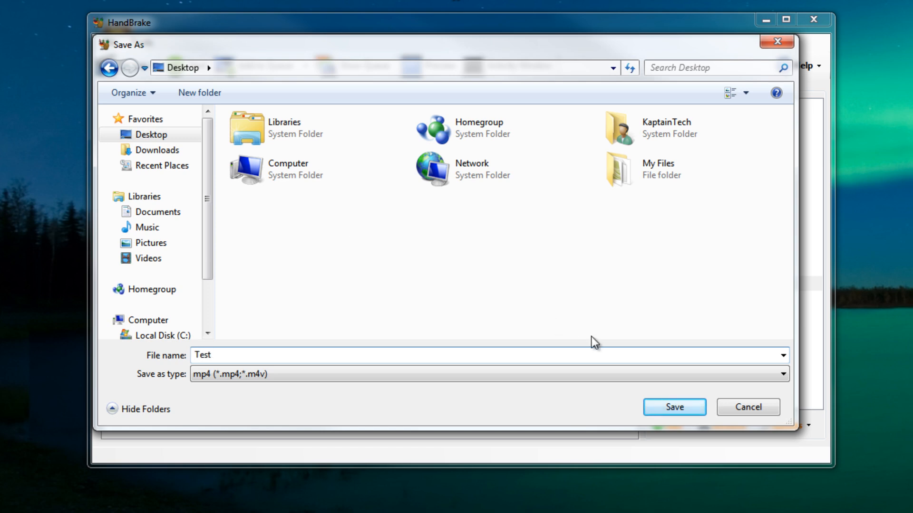
click(674, 407)
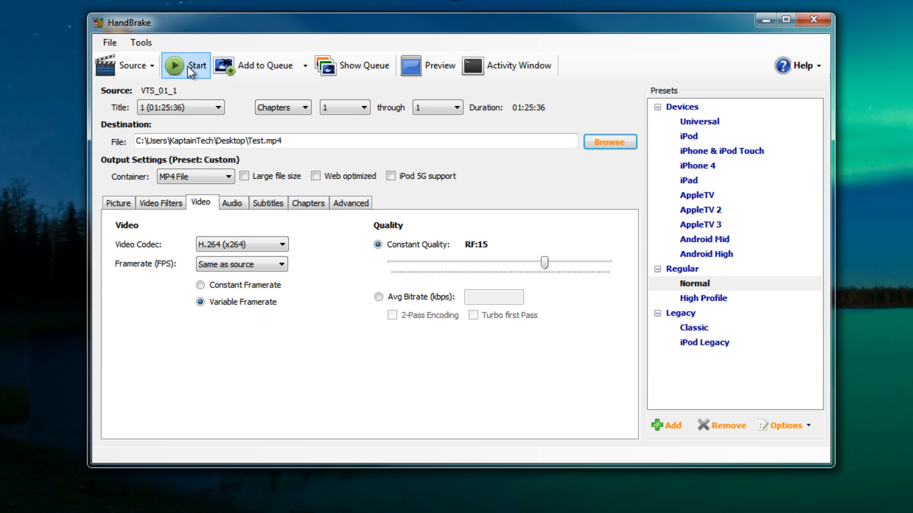
- Start encoding the movie into Test.mp4
click(175, 66)
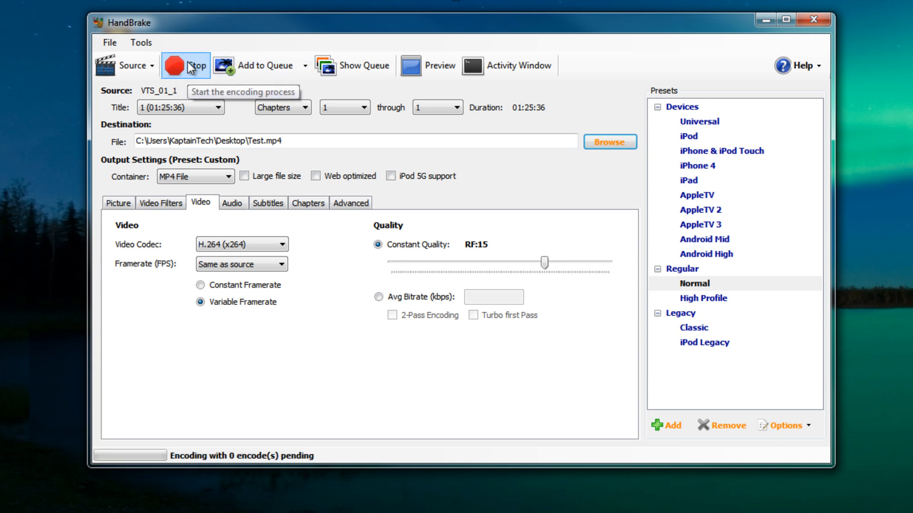
click(175, 65)
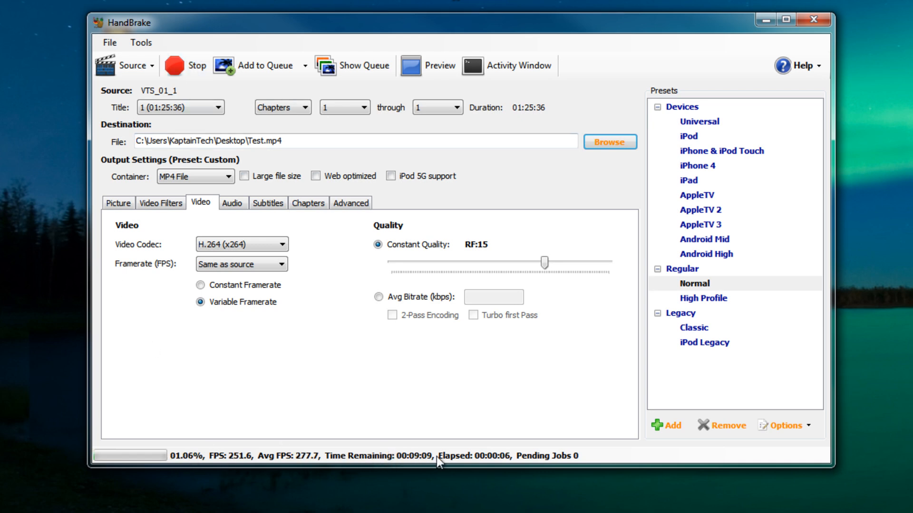
mouse_move(300, 435)
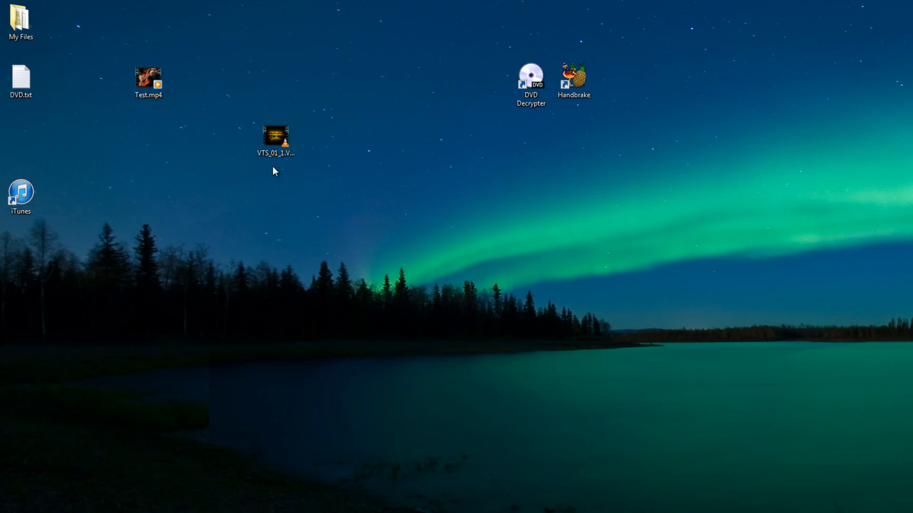
click(148, 78)
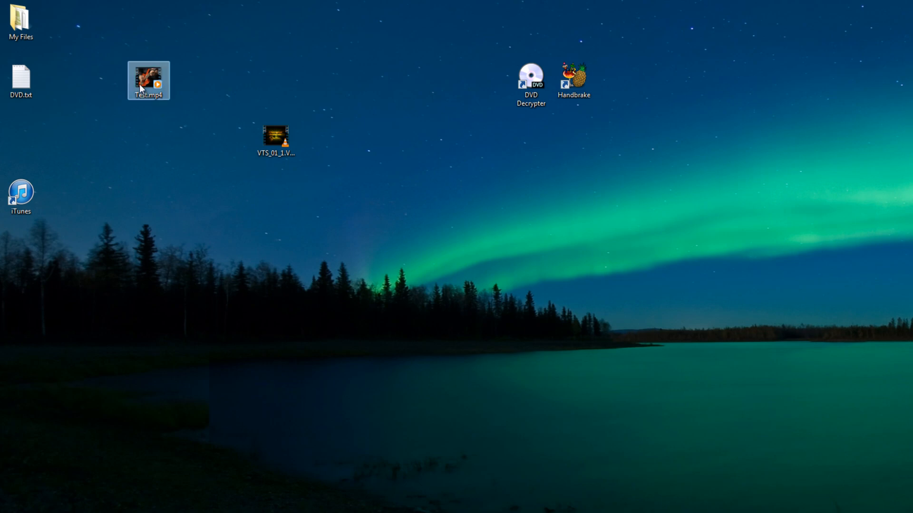
right_click(148, 81)
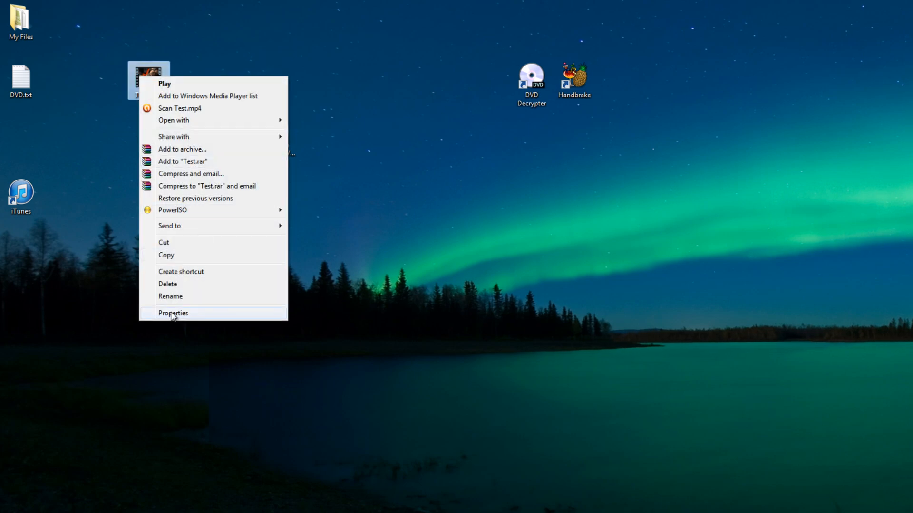
click(173, 314)
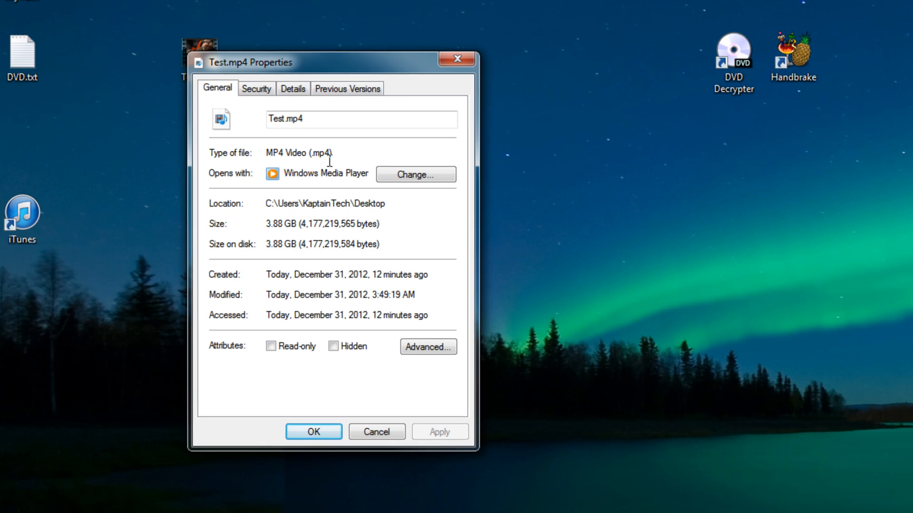
double_click(322, 153)
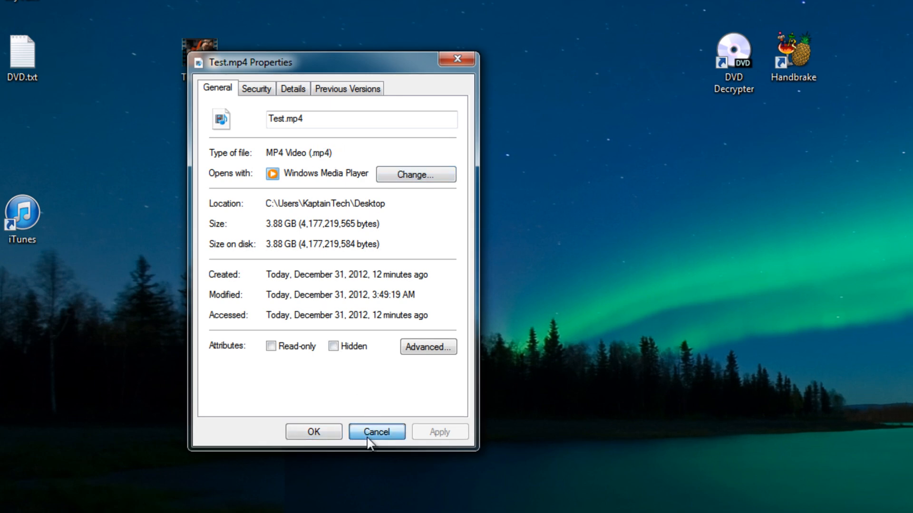
click(376, 431)
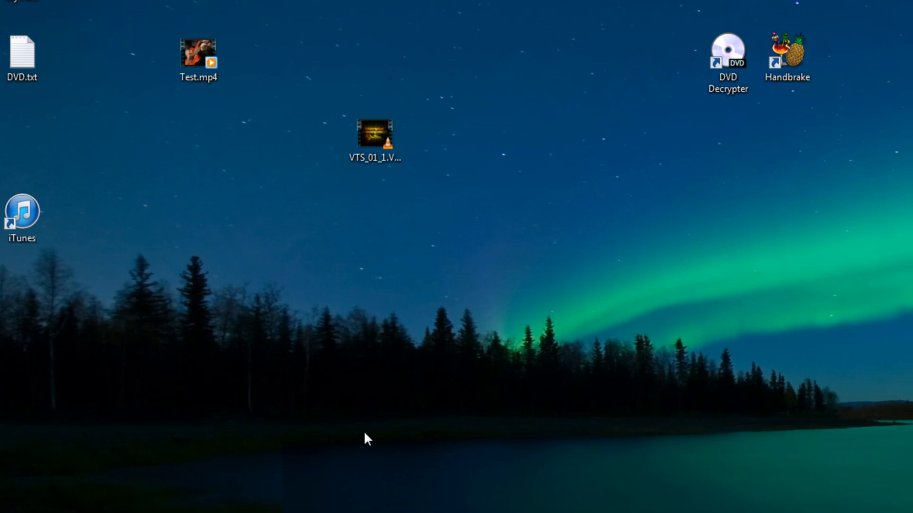